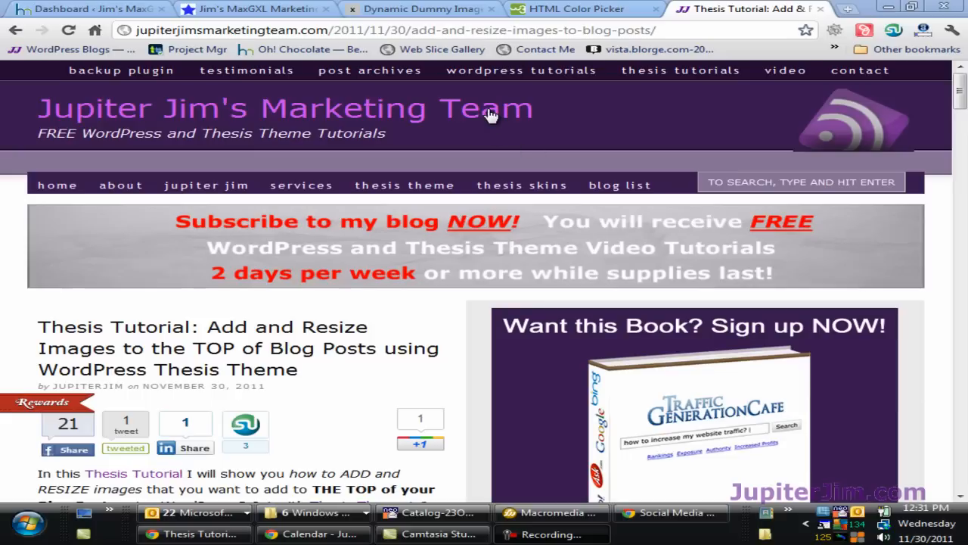
mouse_move(933, 306)
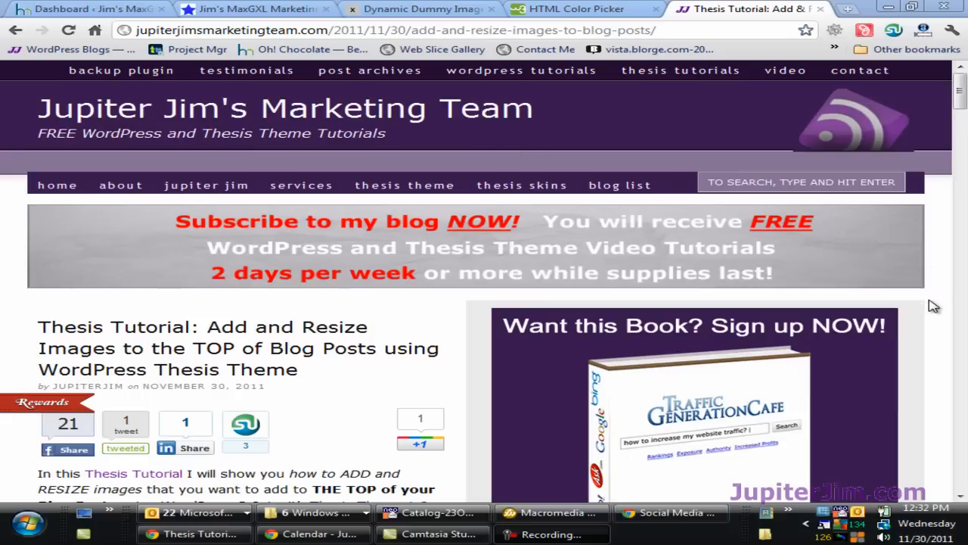
Switch to Jim's MaxGXL Marketing demo blog and view its CIW Certification and Placeholder Image sidebar widgets.
scroll(down, 3)
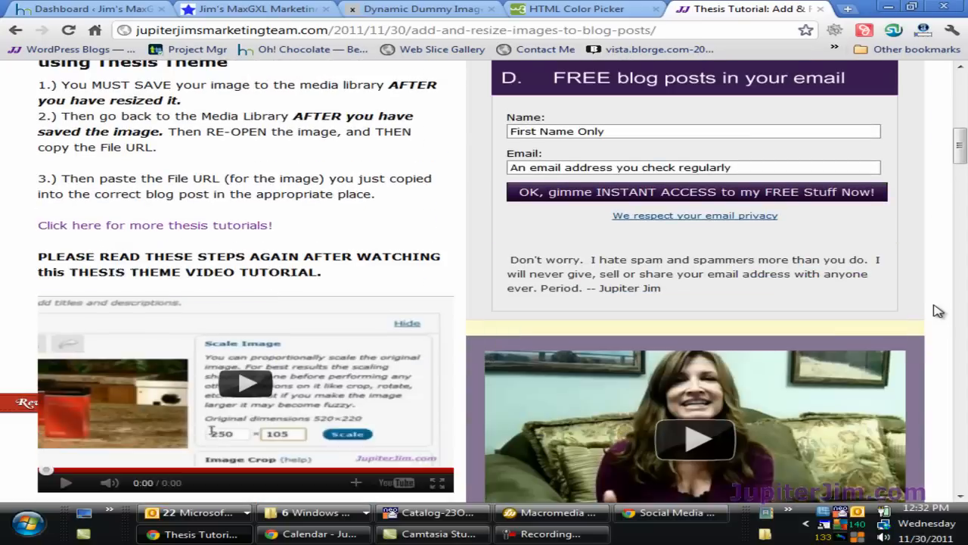
scroll(down, 3)
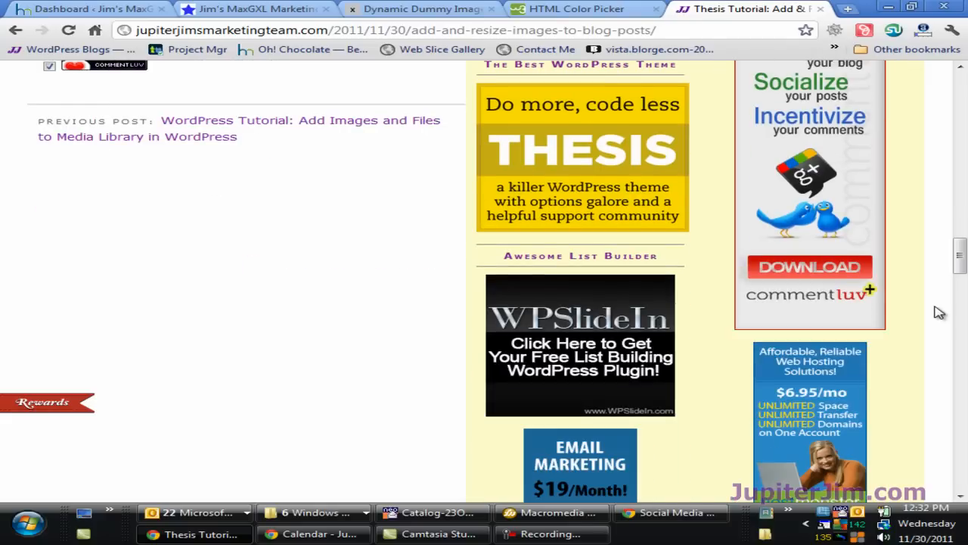
mouse_move(929, 318)
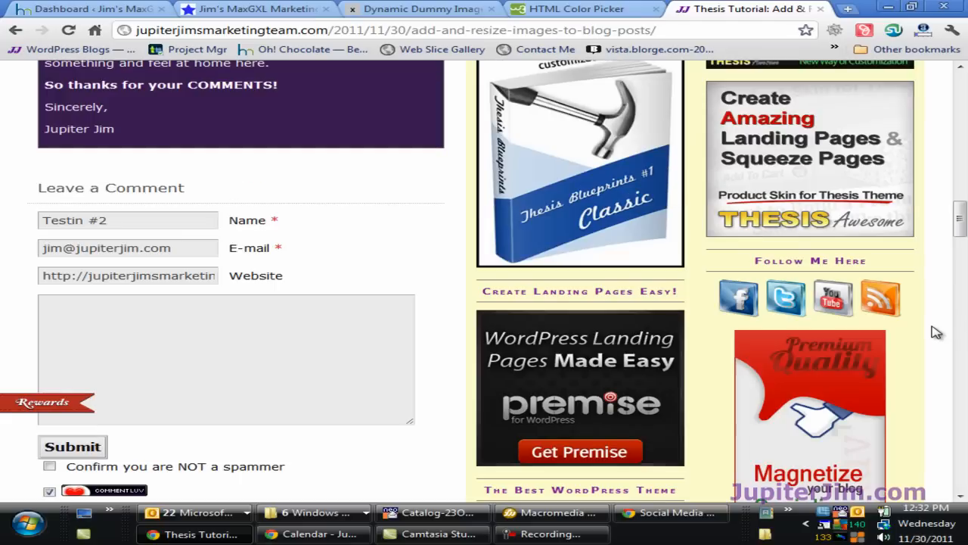
scroll(up, 3)
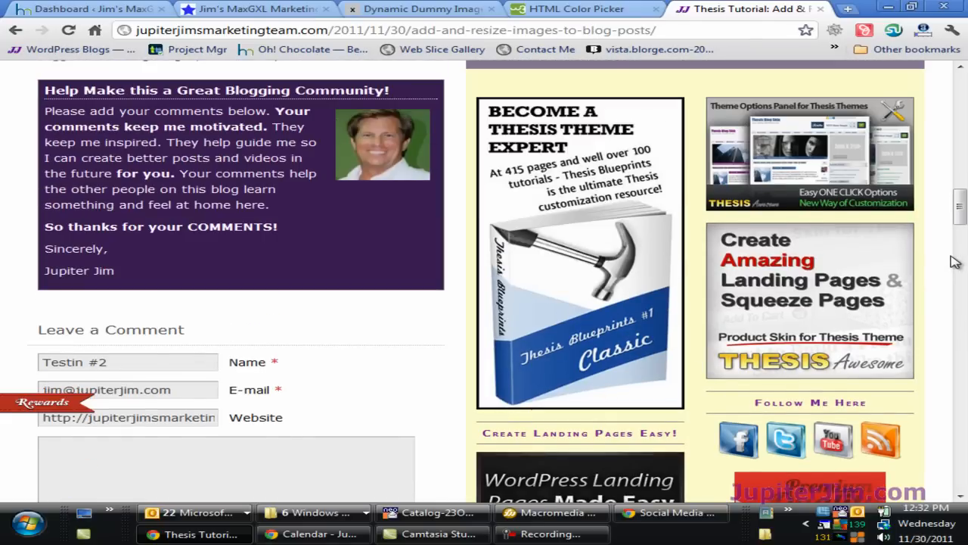
mouse_move(926, 265)
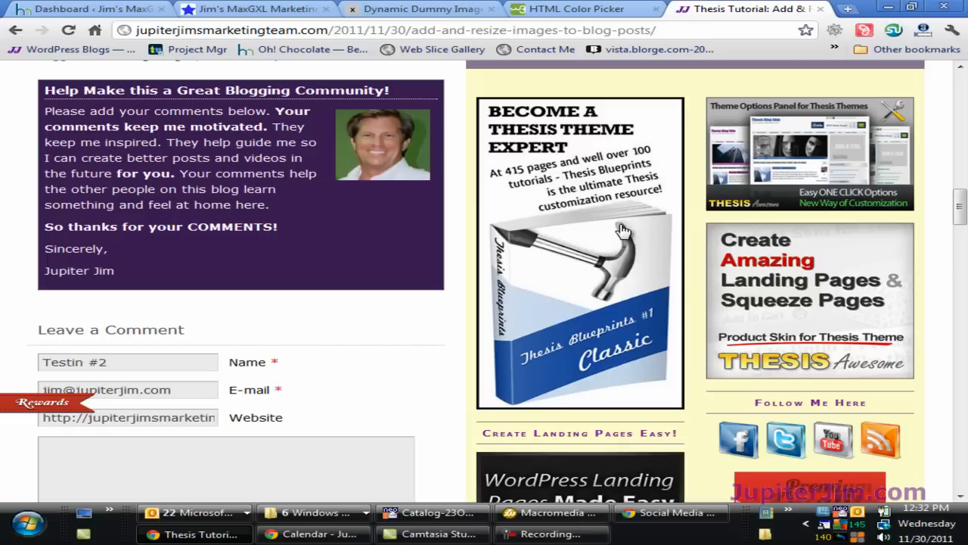
mouse_move(563, 220)
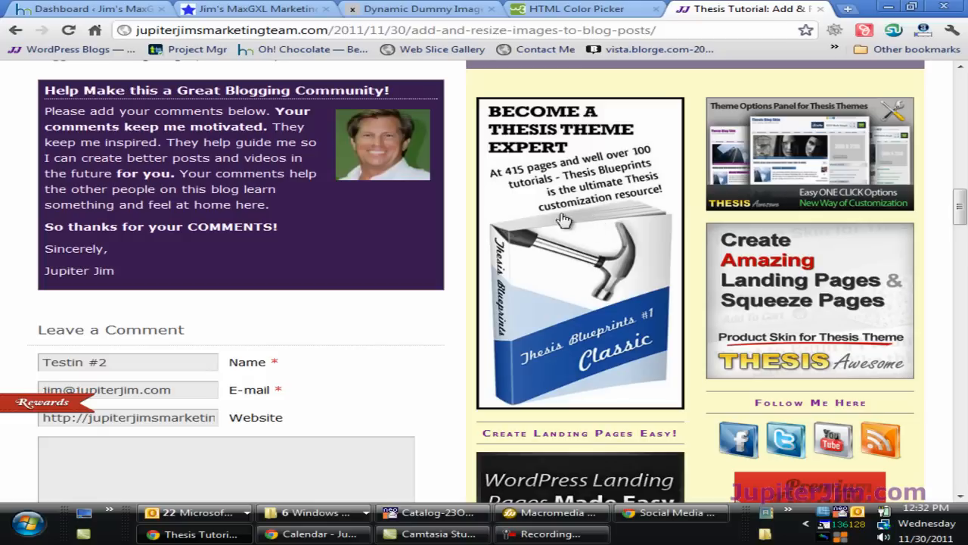
click(255, 9)
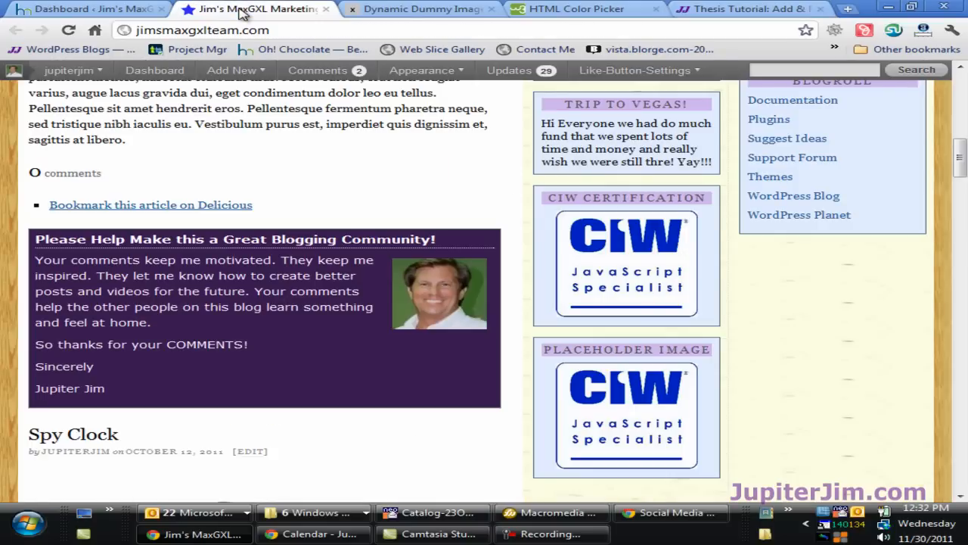
mouse_move(787, 139)
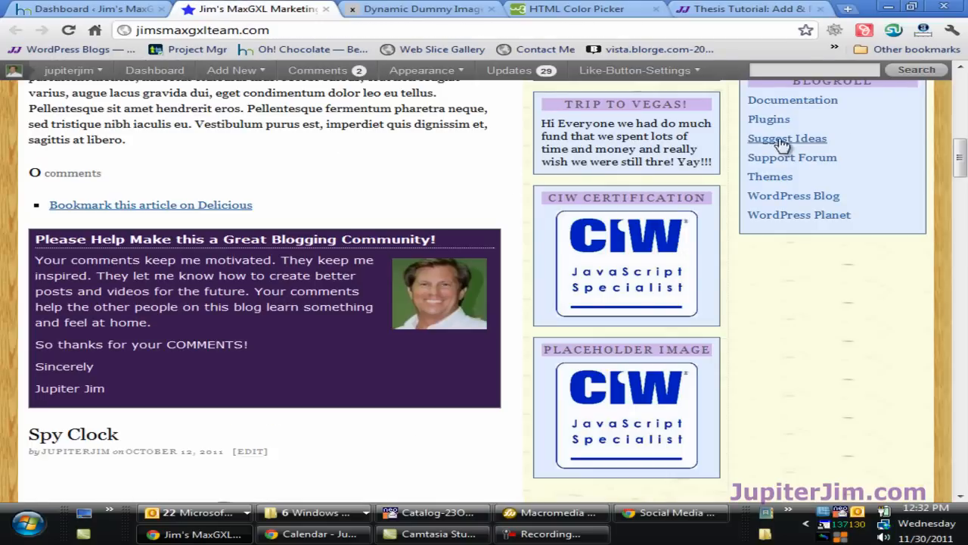
scroll(up, 3)
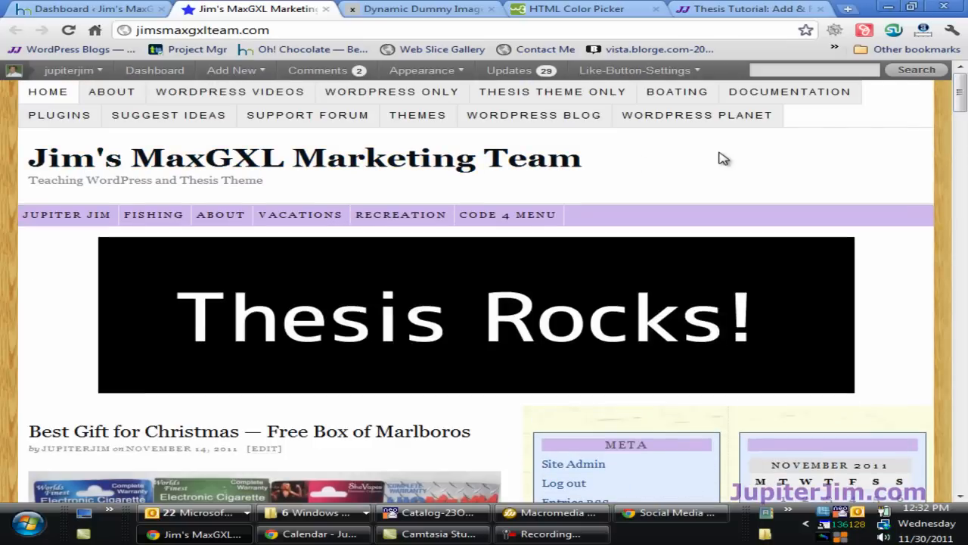
scroll(down, 3)
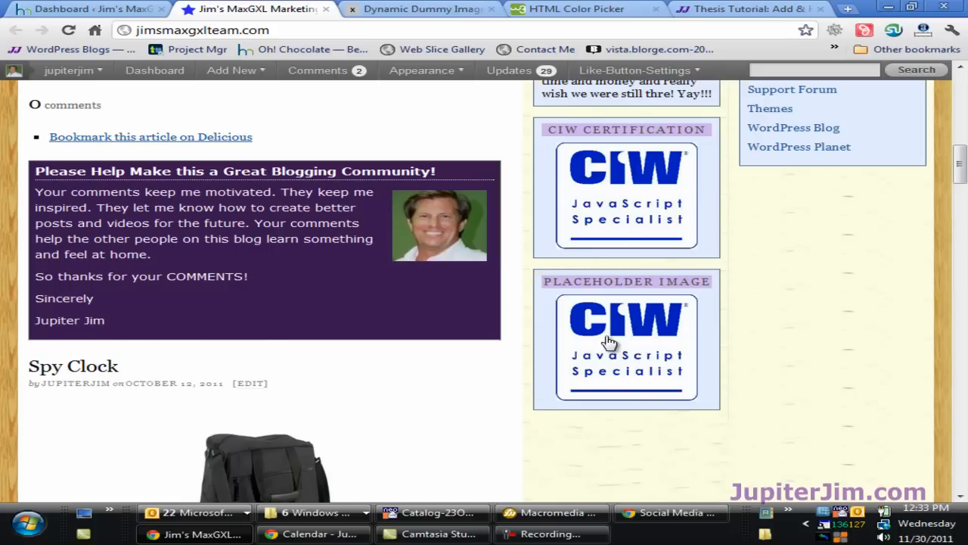
mouse_move(593, 339)
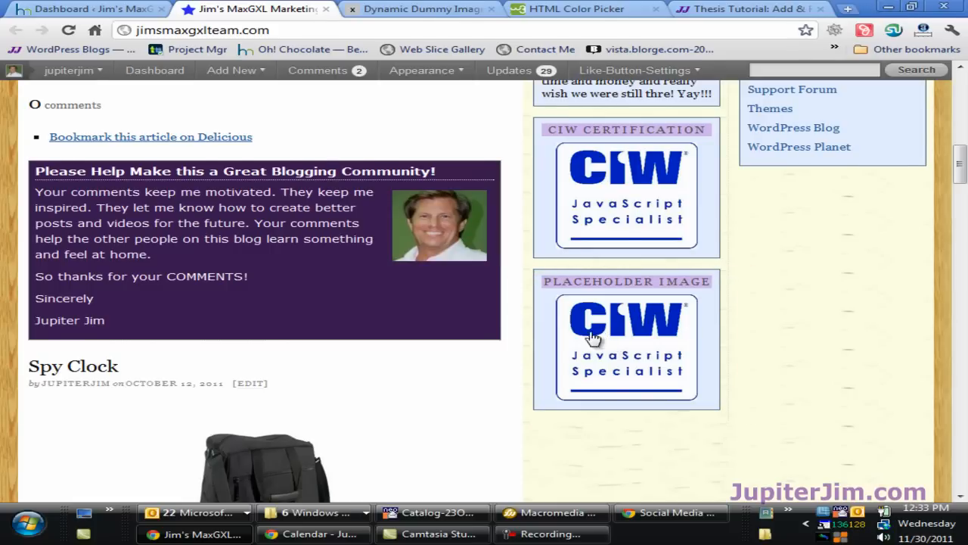
In dummyimage.com set Size to 180x400 with background 000000 and foreground ffffff.
click(421, 9)
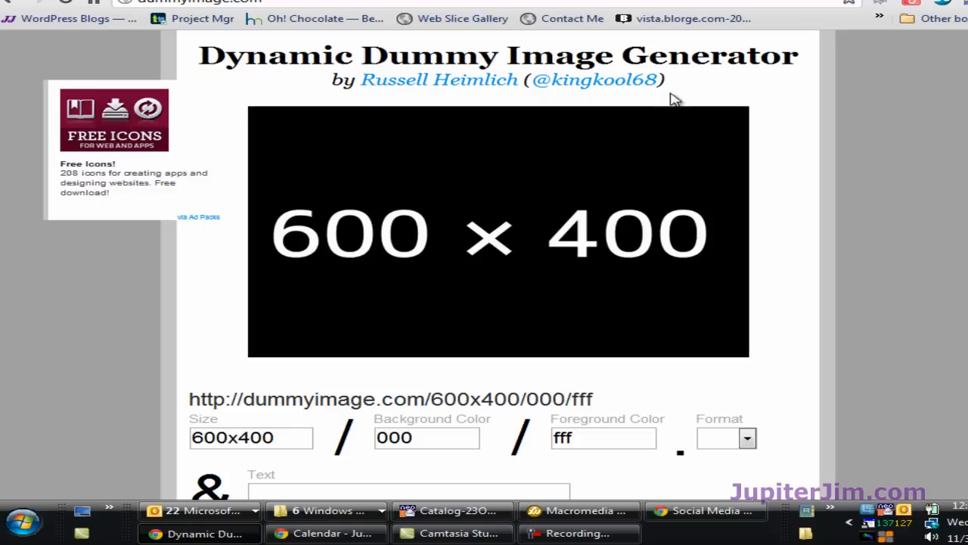
mouse_move(769, 127)
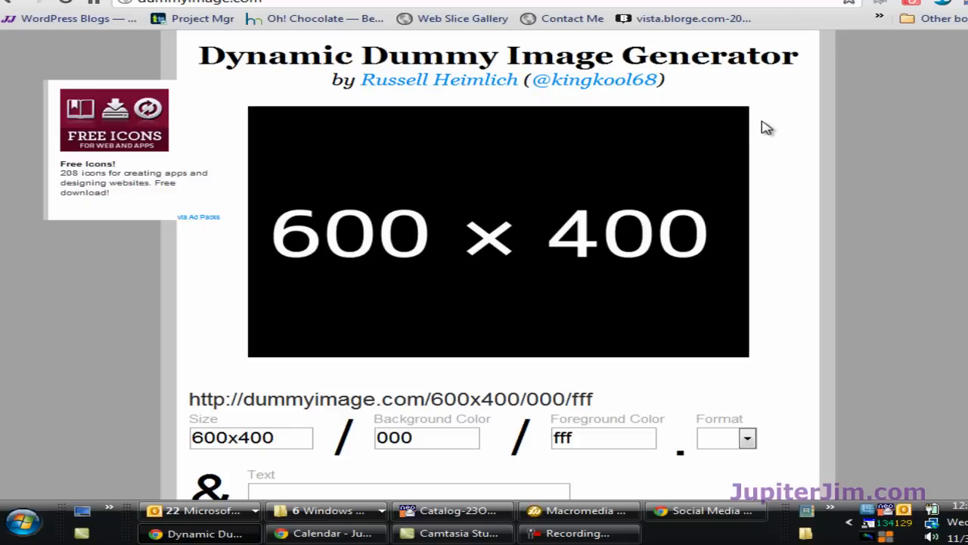
mouse_move(839, 130)
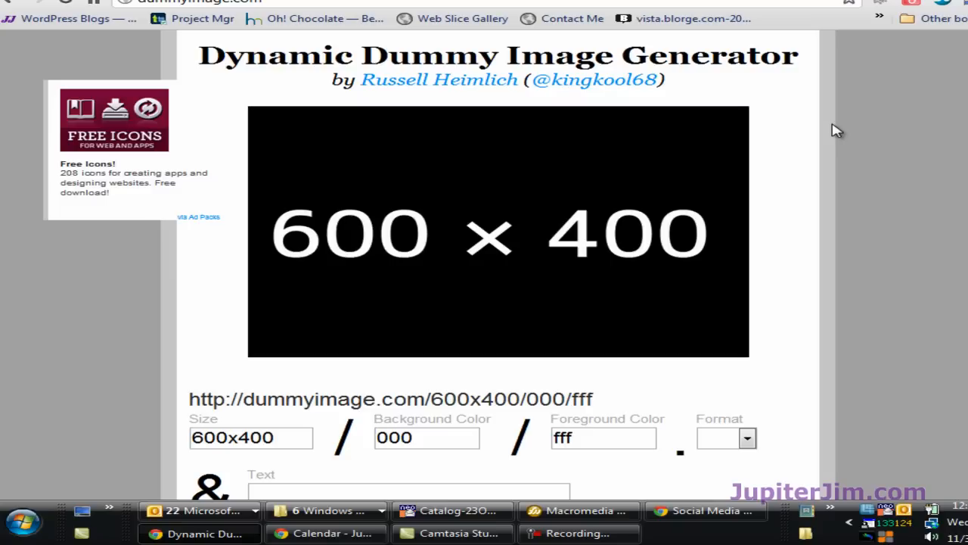
mouse_move(886, 161)
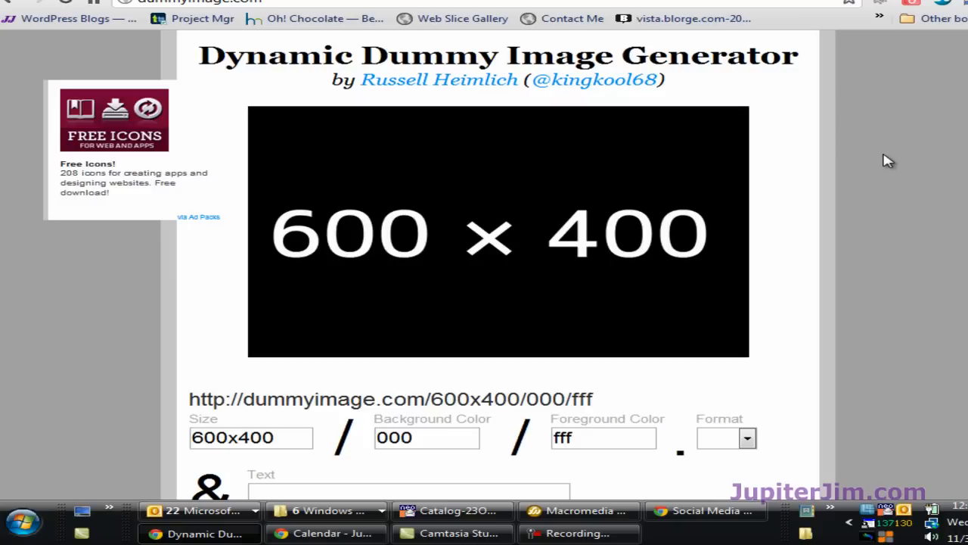
scroll(down, 3)
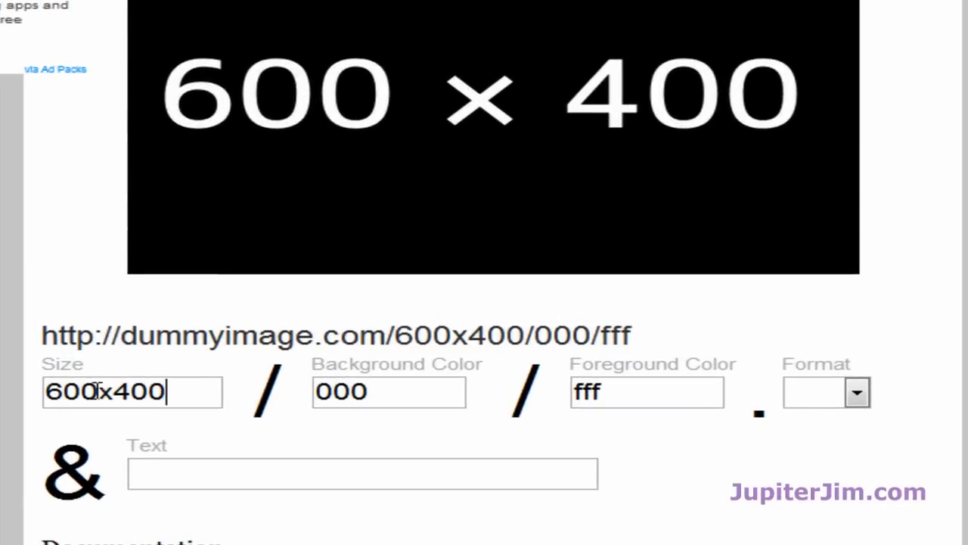
text(18)
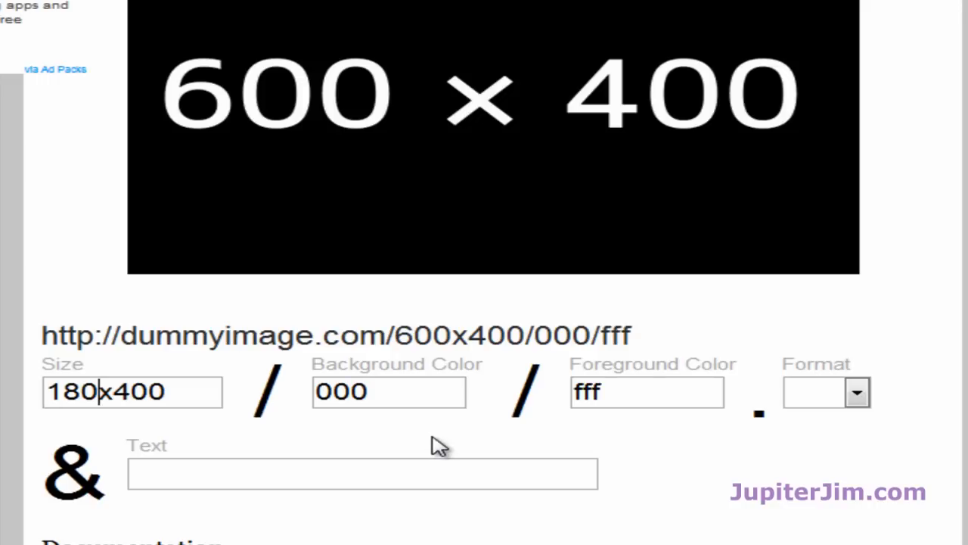
mouse_move(129, 424)
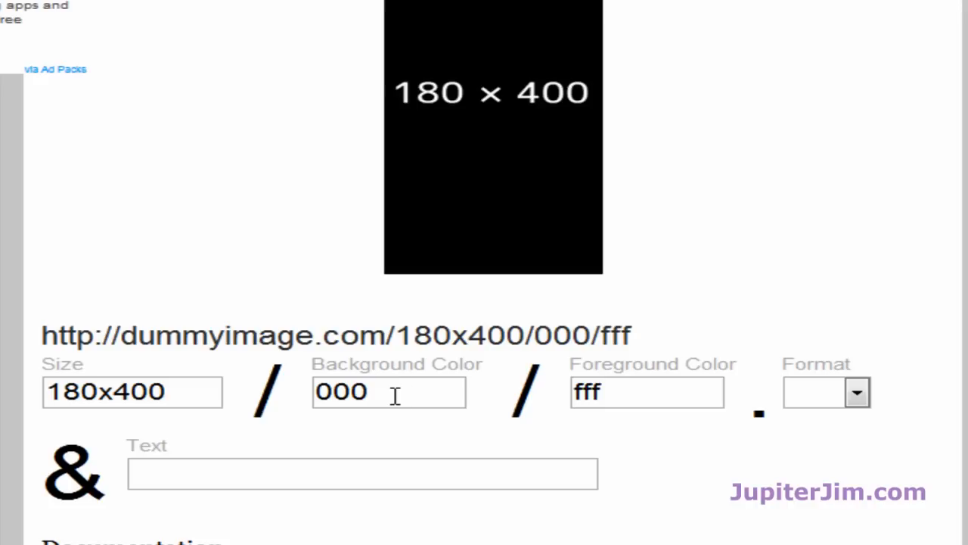
click(389, 391)
text(000)
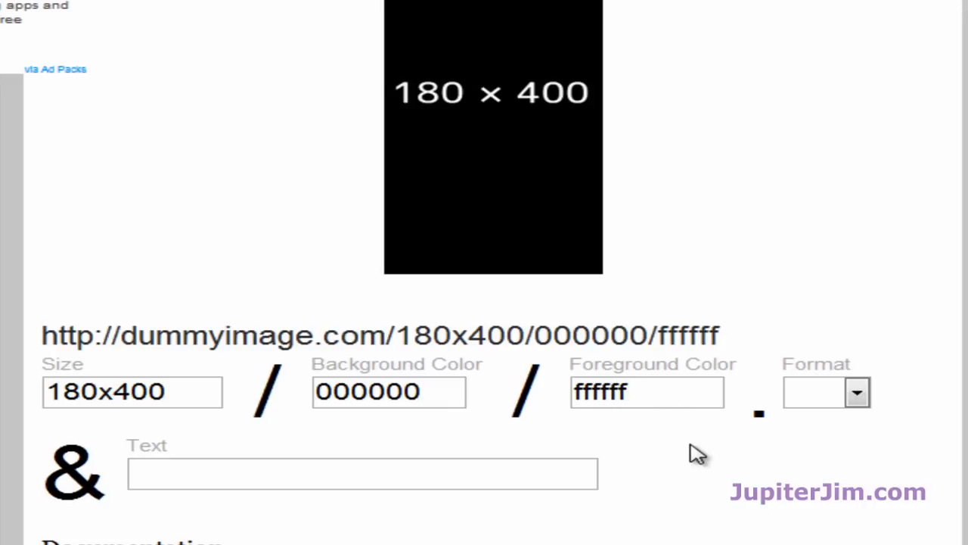
mouse_move(521, 244)
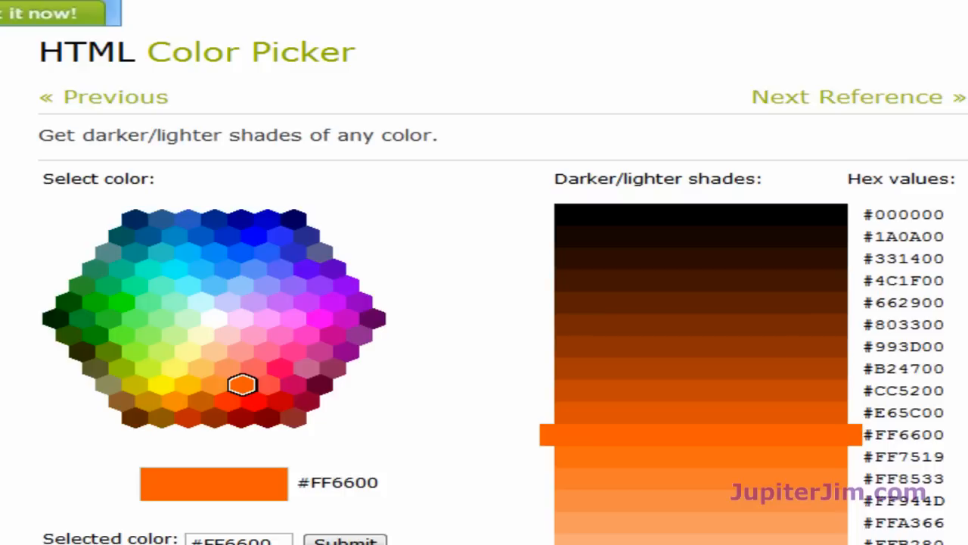
mouse_move(416, 114)
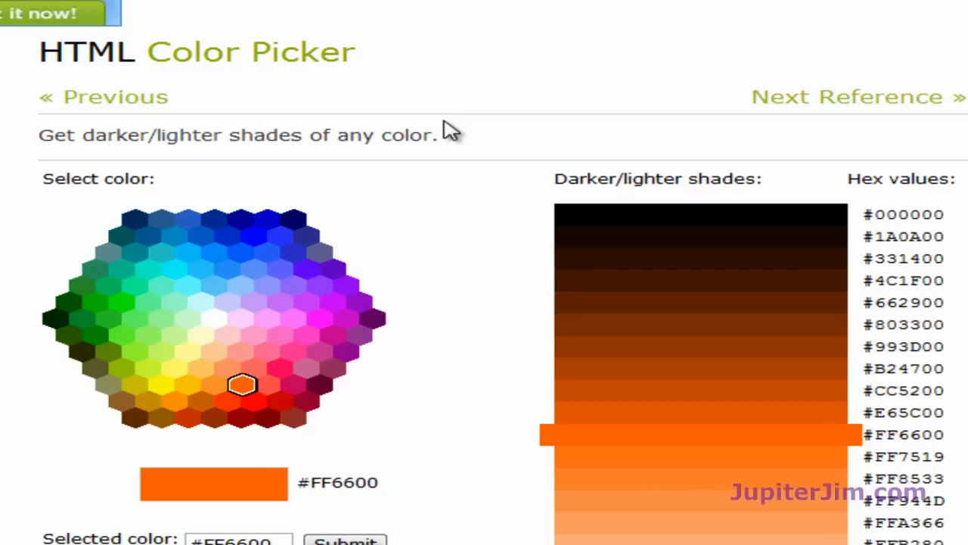
mouse_move(505, 84)
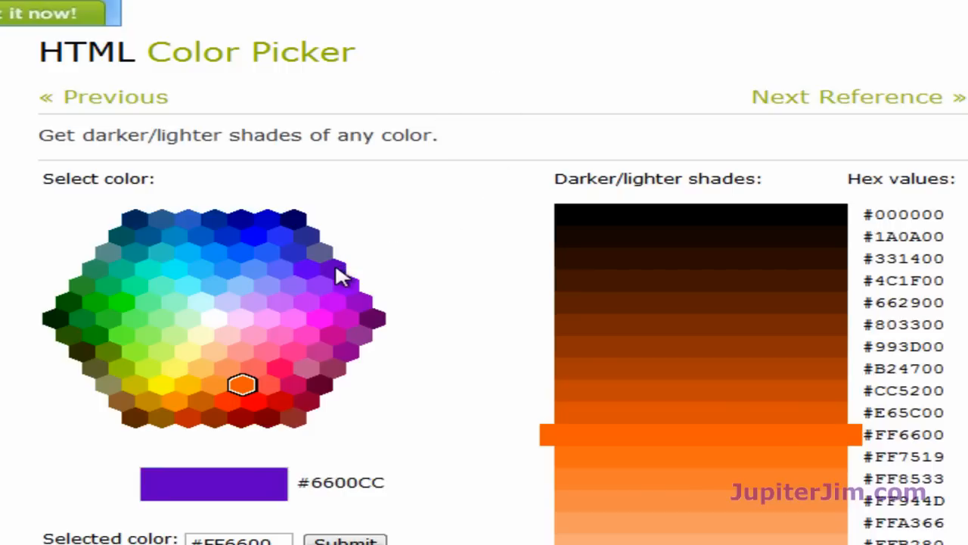
Pick a purple in the colour hexagon and select its darker shade #5300A6.
click(336, 269)
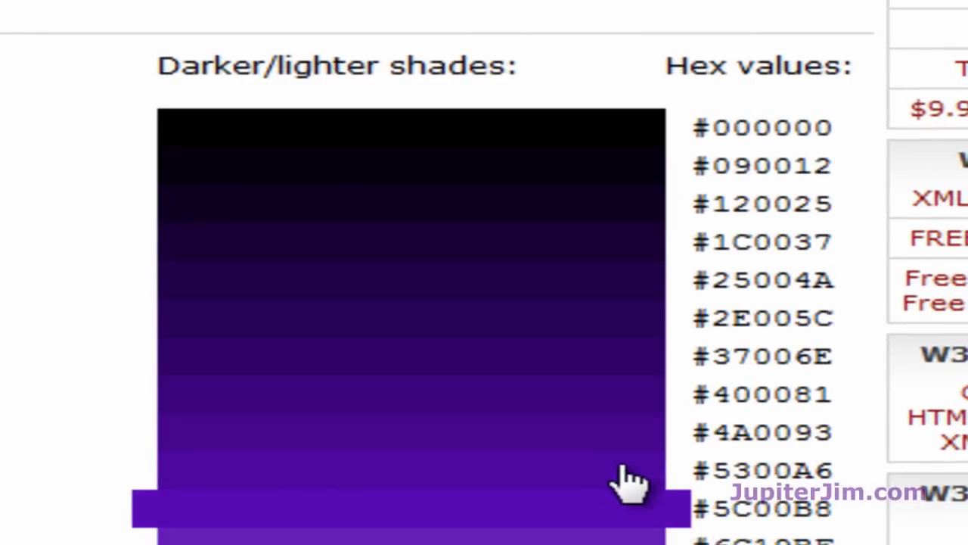
double_click(772, 469)
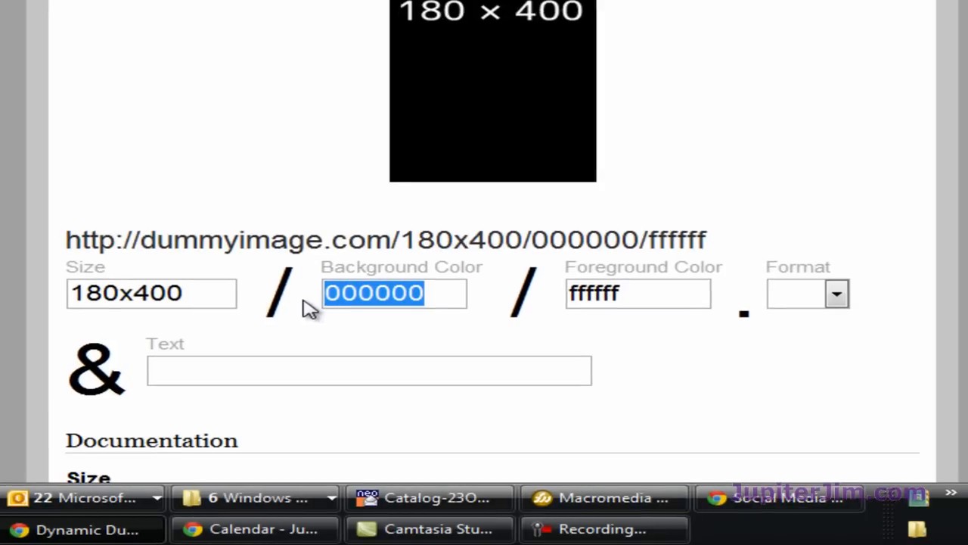
Set background 5300A6, format png and text 'Jupiter Jim' for the placeholder.
text(5300A6)
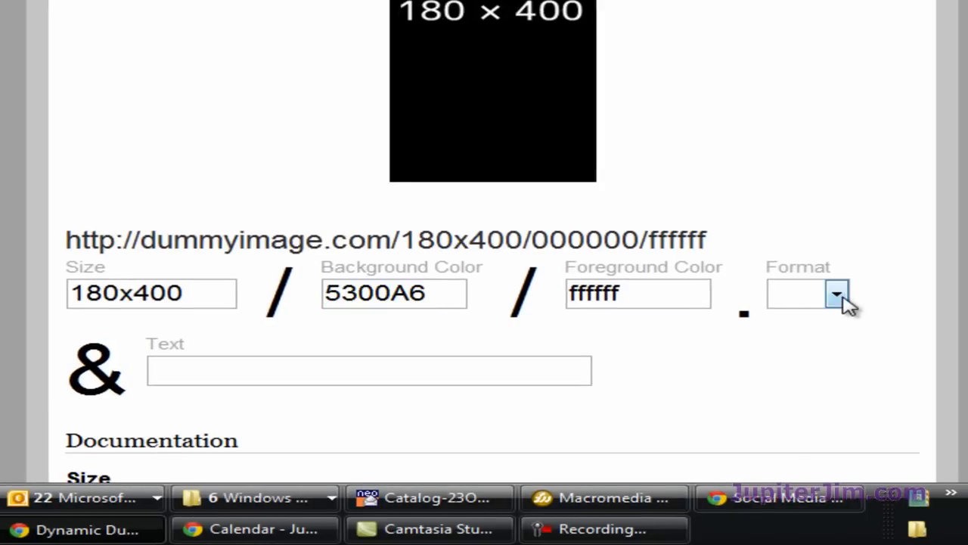
click(837, 293)
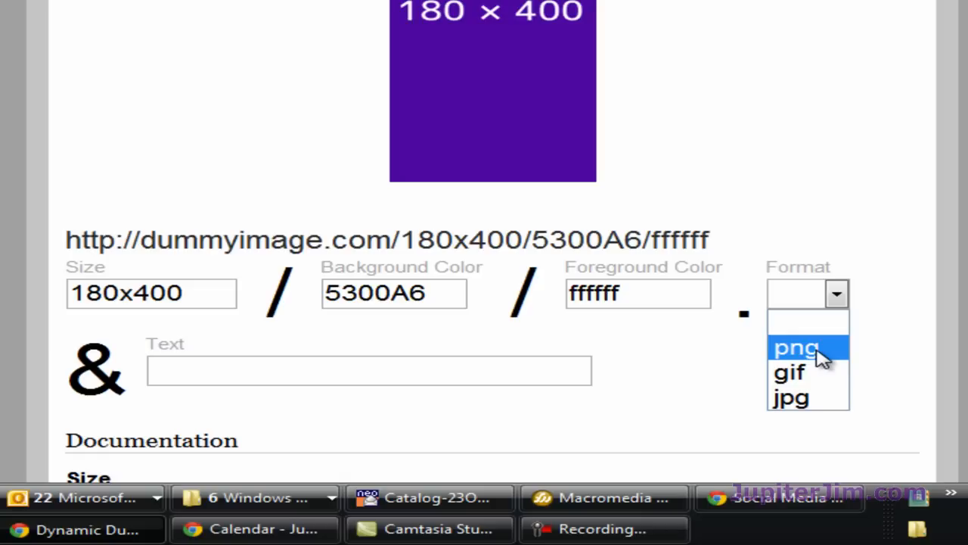
click(796, 346)
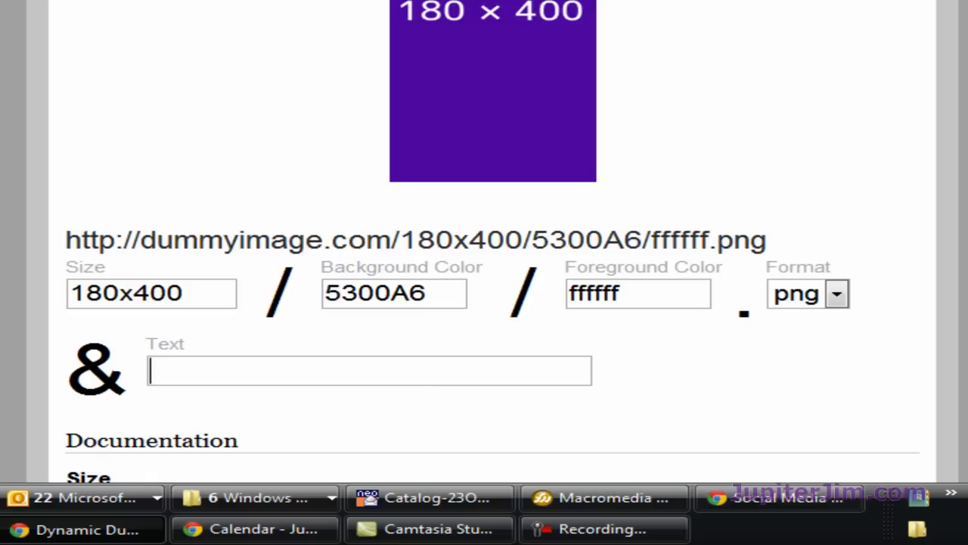
text(Jupiter)
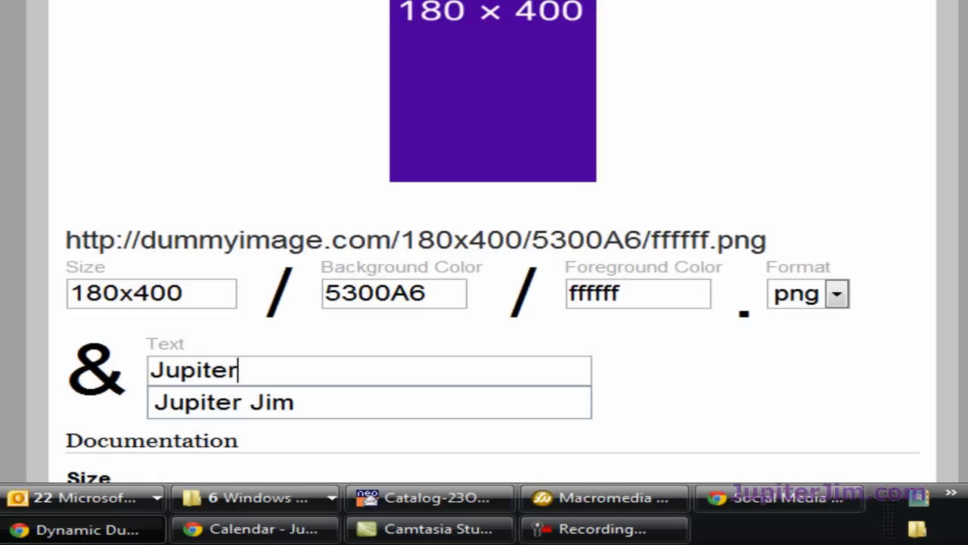
text(Jim)
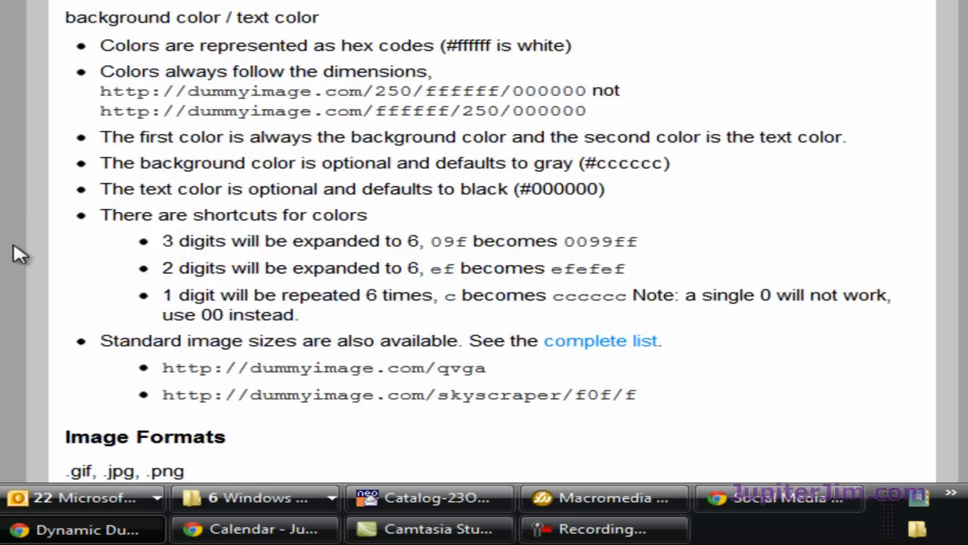
scroll(down, 3)
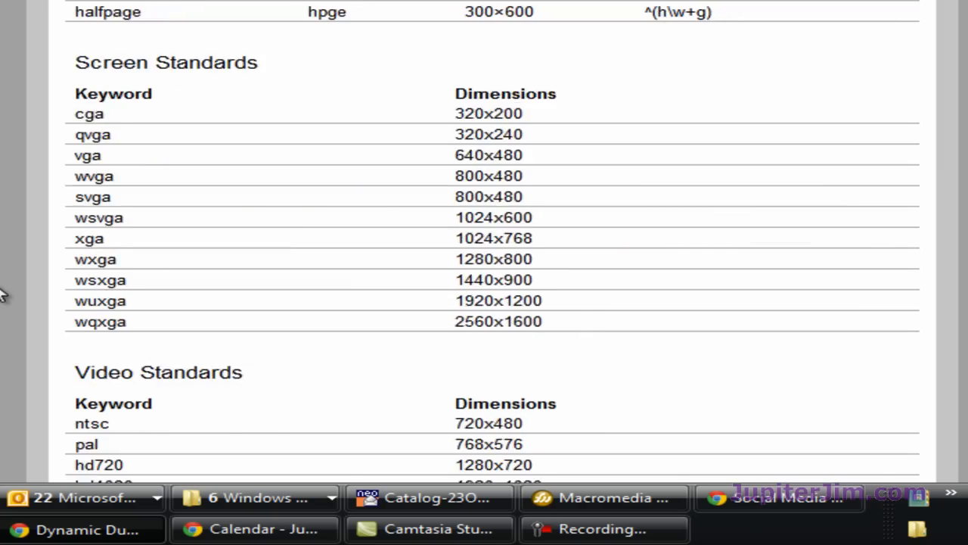
scroll(down, 3)
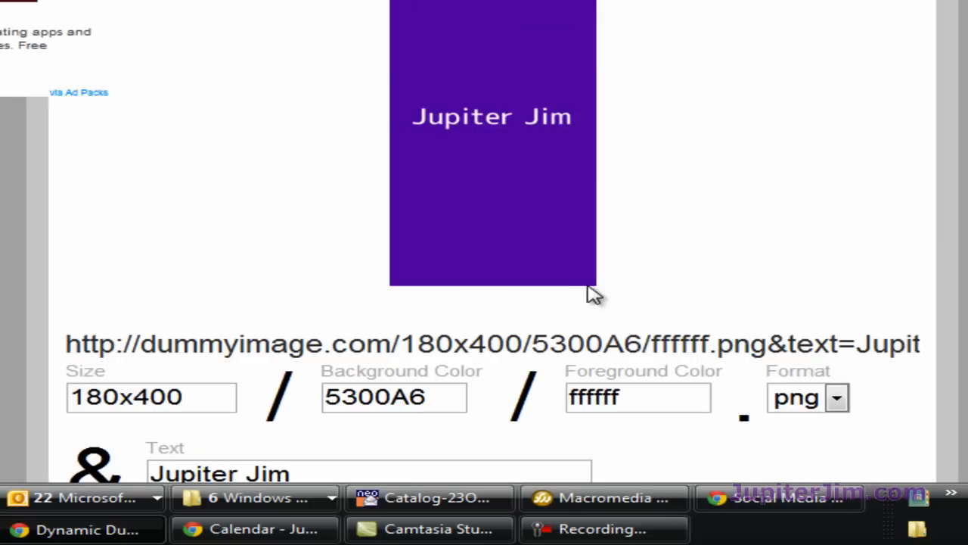
scroll(down, 3)
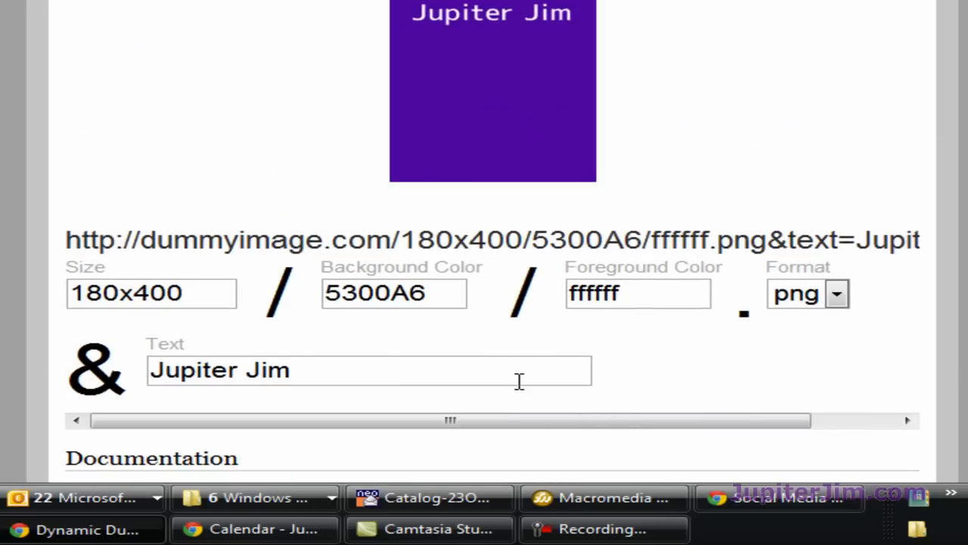
mouse_move(507, 285)
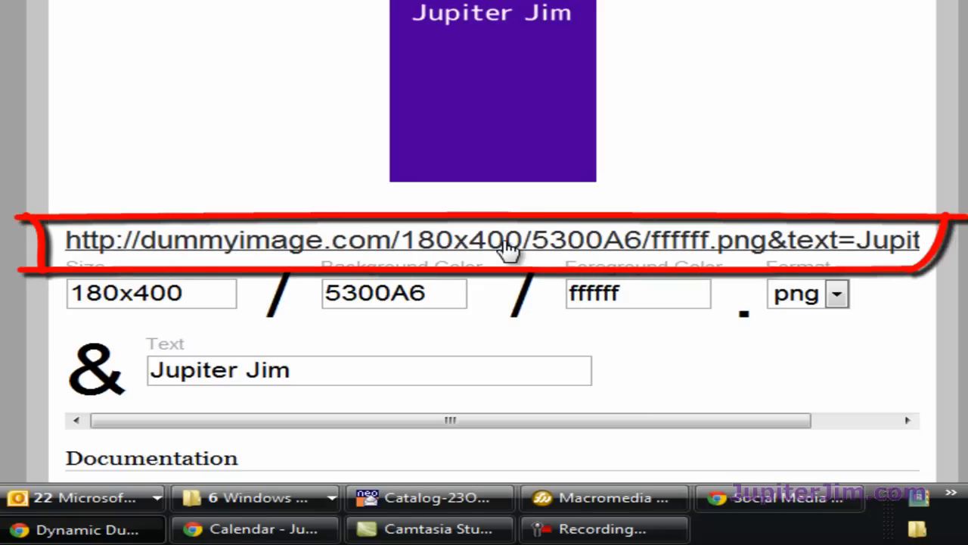
Open the purple Jupiter Jim png standalone, copy its URL, and return to the blog.
click(492, 240)
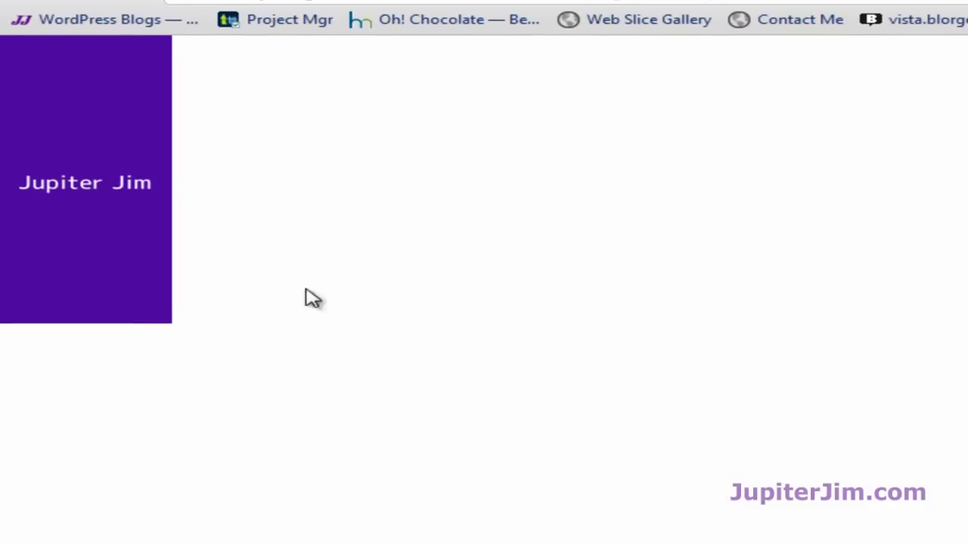
mouse_move(109, 193)
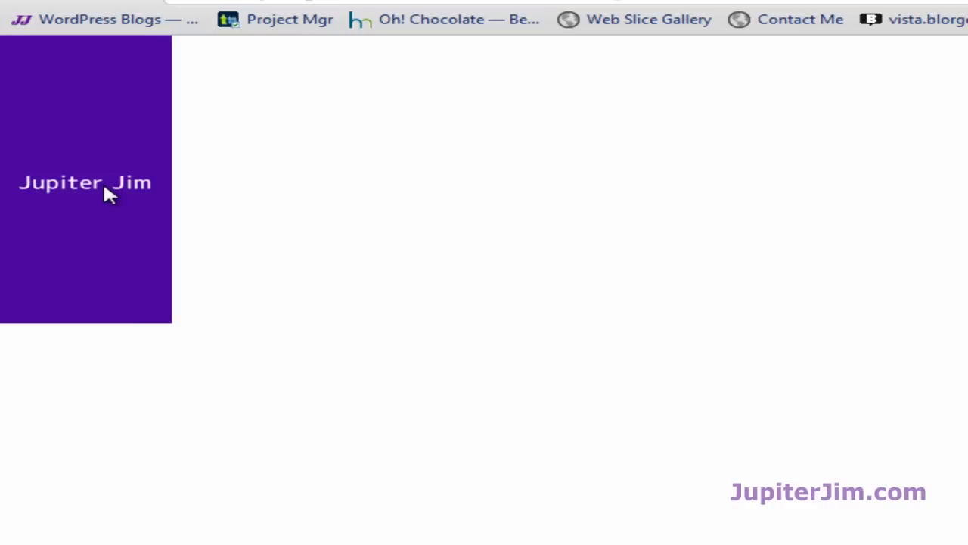
right_click(84, 181)
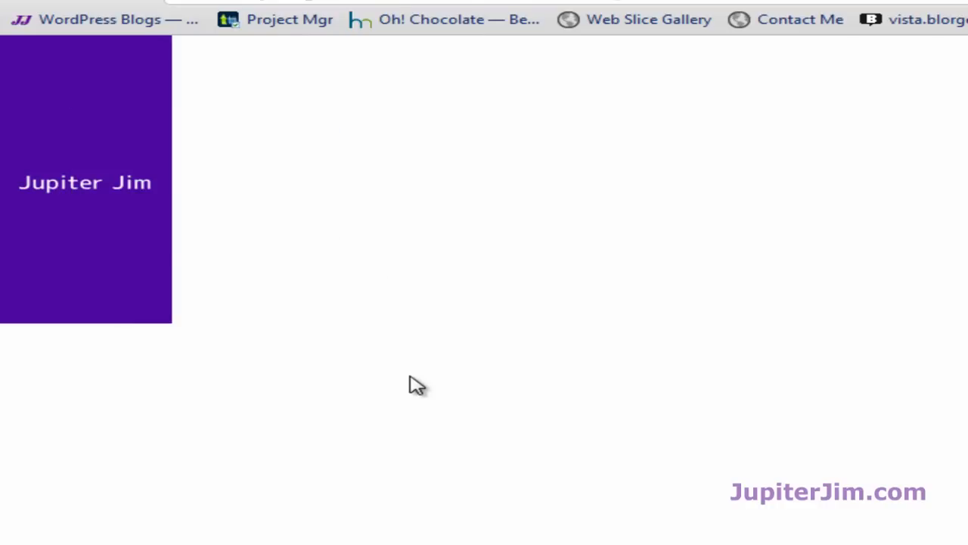
mouse_move(143, 184)
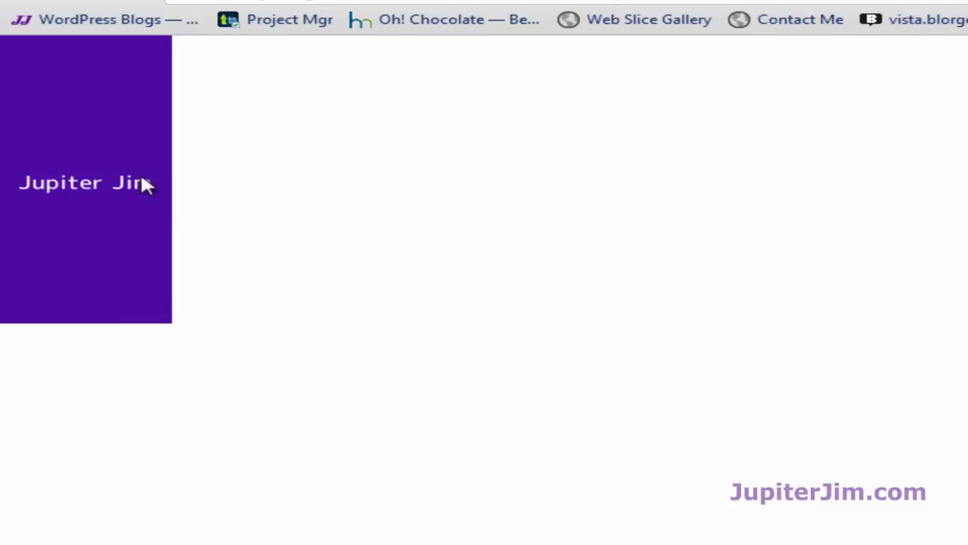
mouse_move(59, 109)
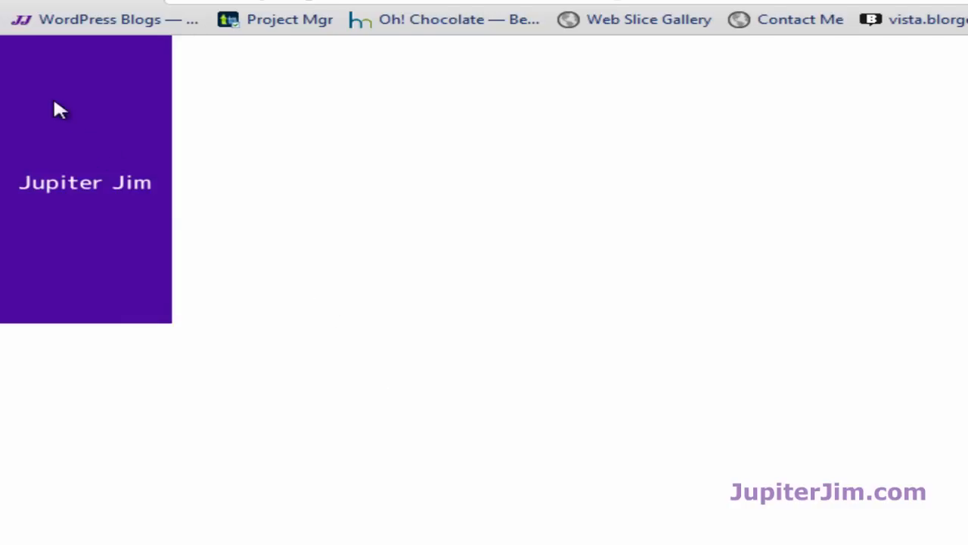
right_click(60, 106)
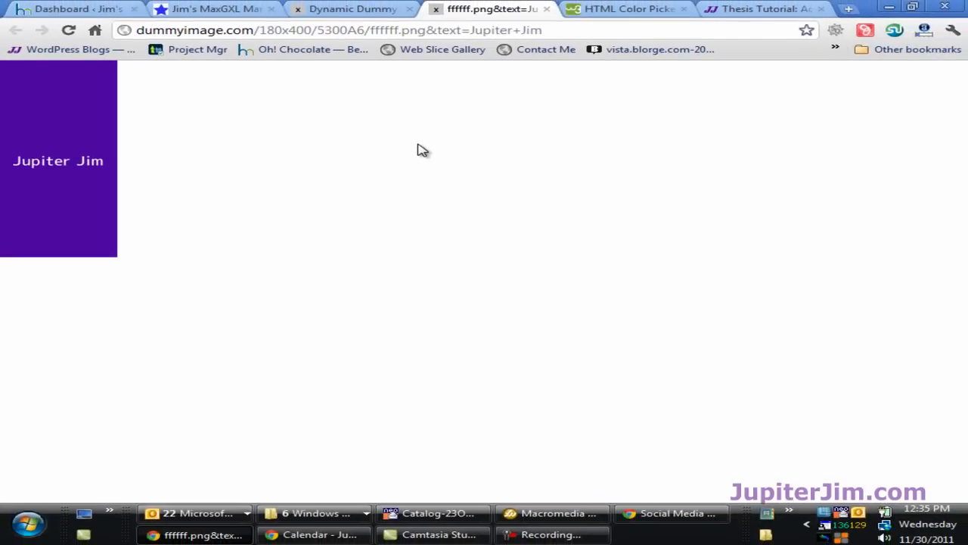
mouse_move(324, 133)
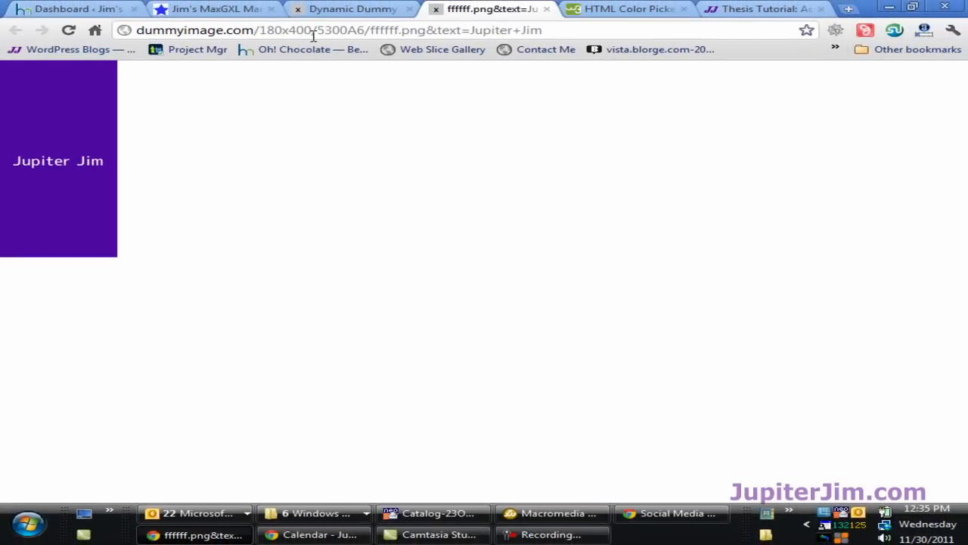
click(339, 31)
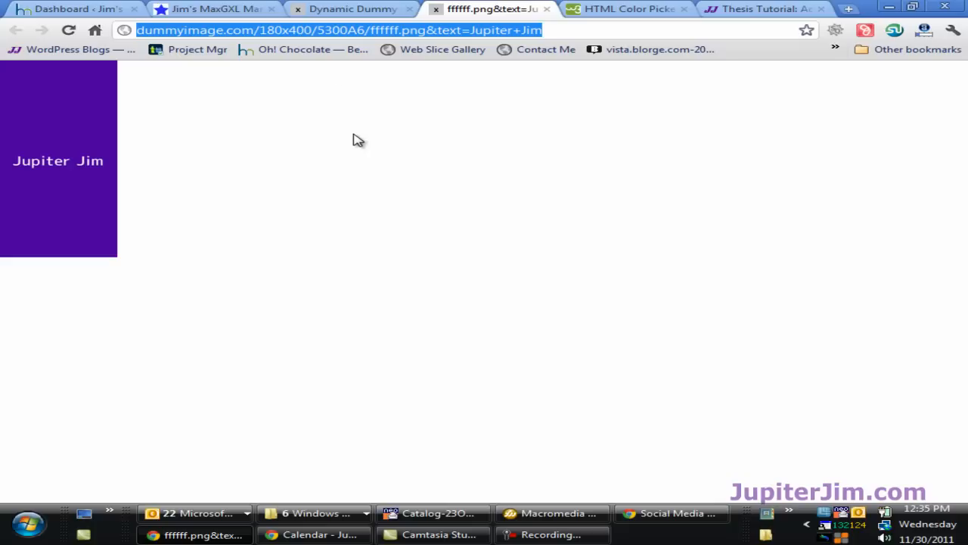
mouse_move(364, 154)
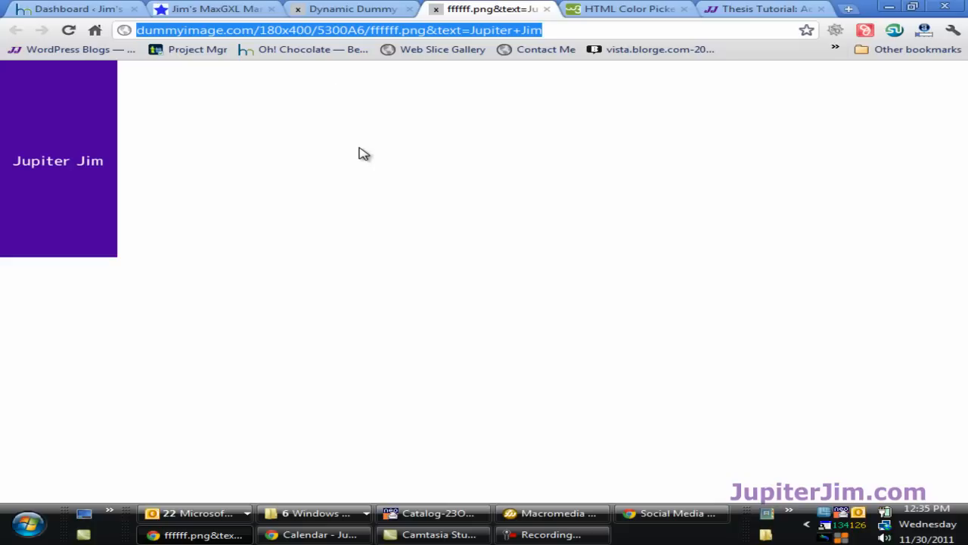
click(212, 9)
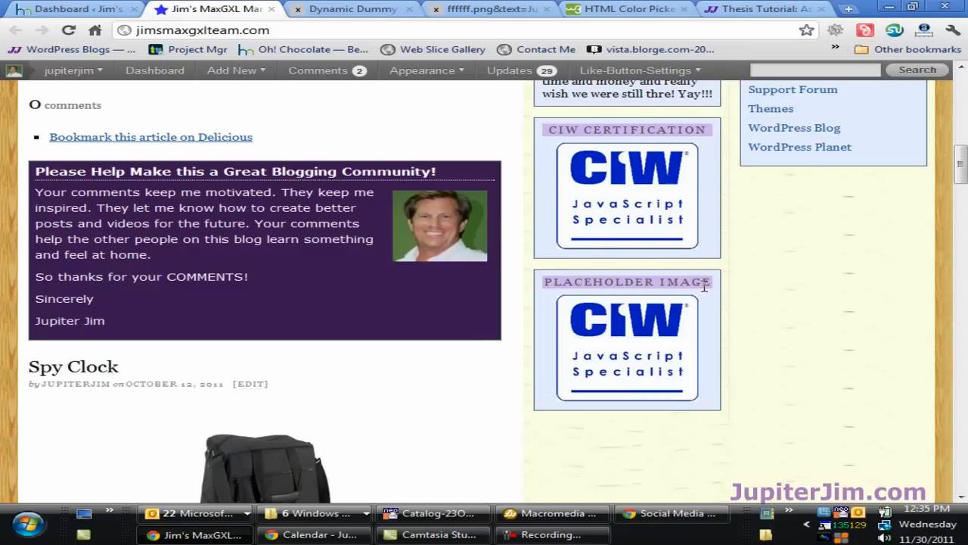
mouse_move(557, 321)
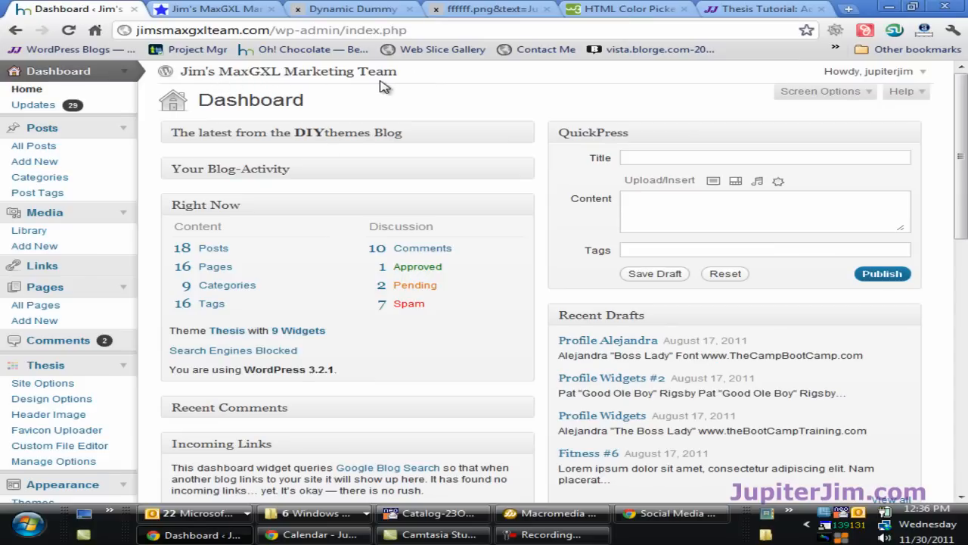
Go to the Widgets screen and expand the Text widget under CIW Certification.
scroll(down, 3)
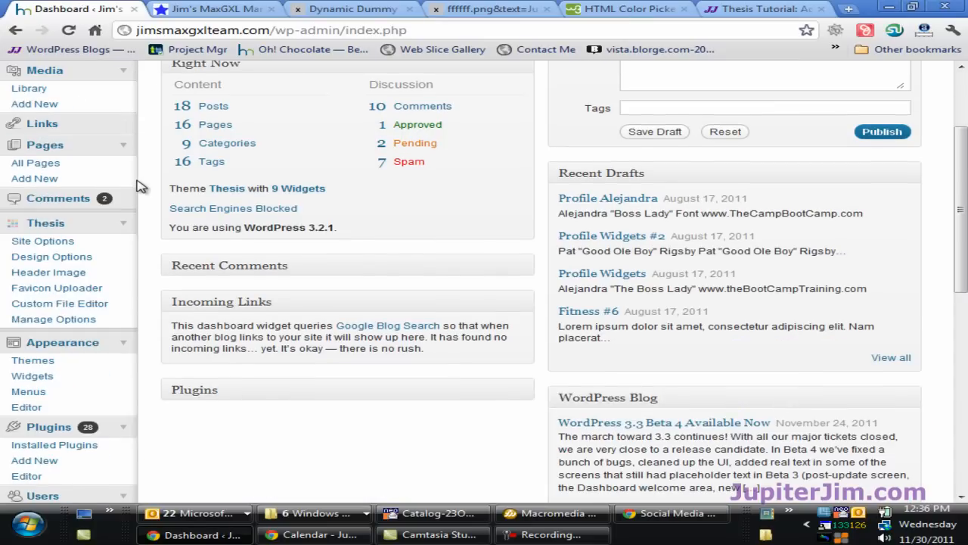
scroll(down, 3)
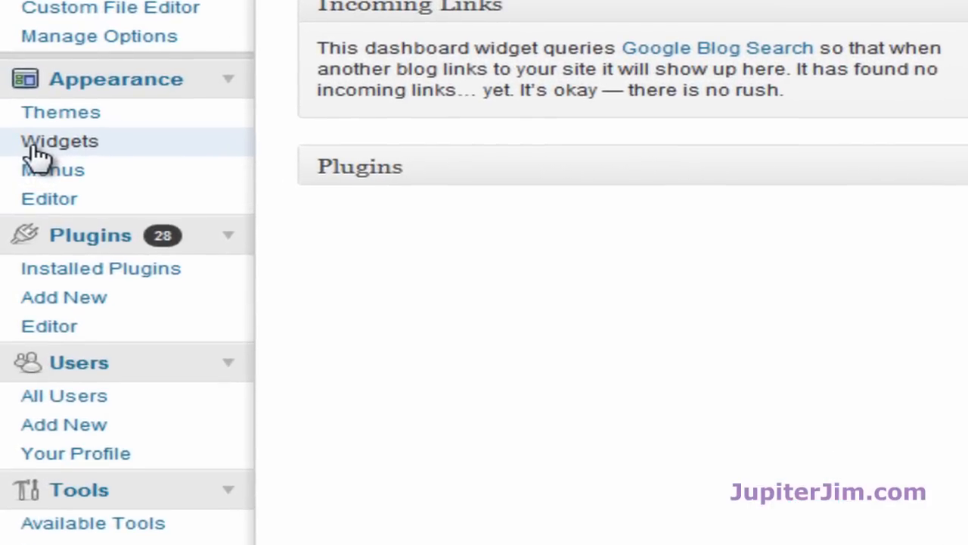
click(61, 141)
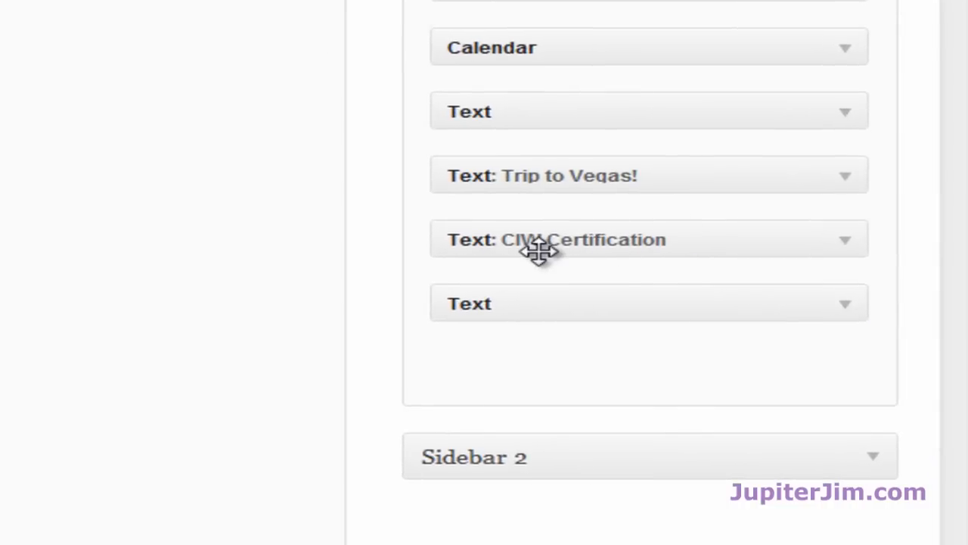
mouse_move(805, 288)
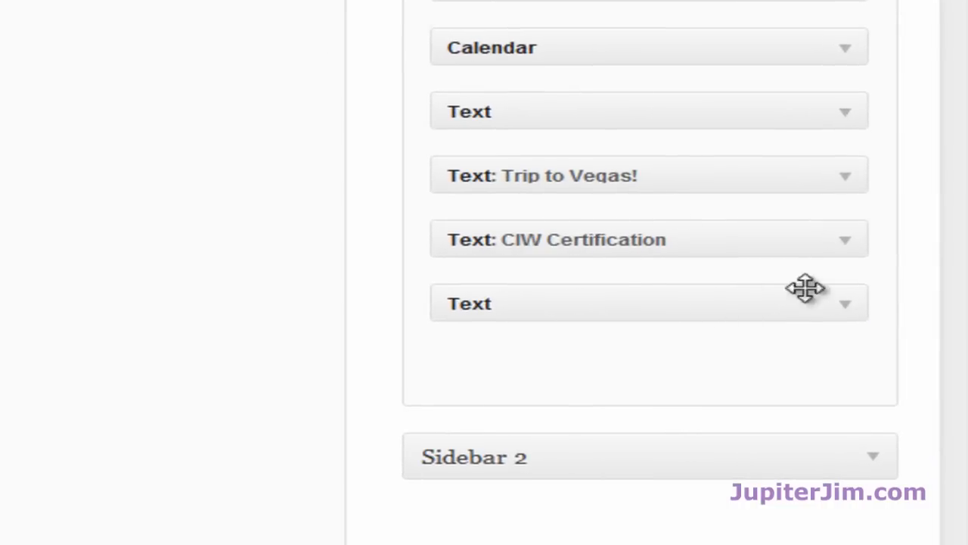
click(649, 303)
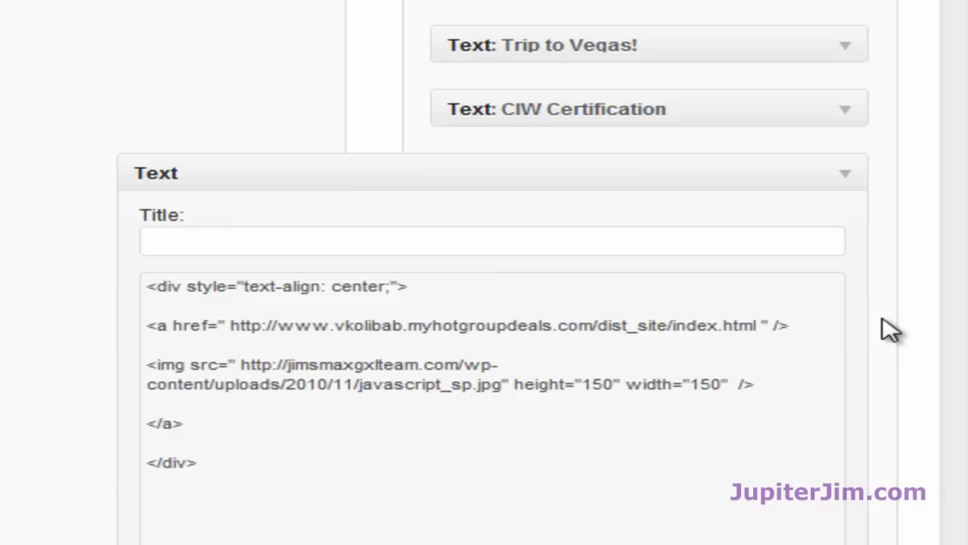
scroll(down, 3)
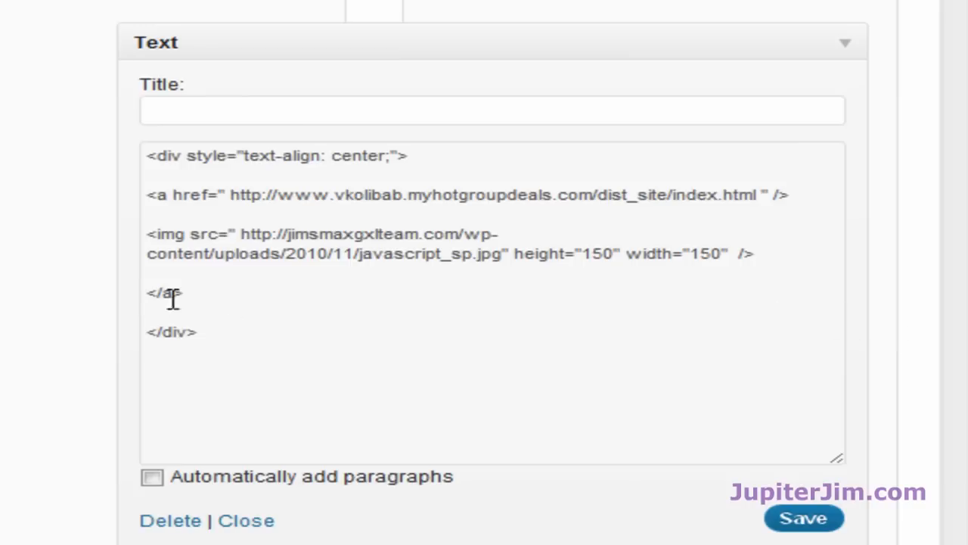
drag(148, 244, 753, 244)
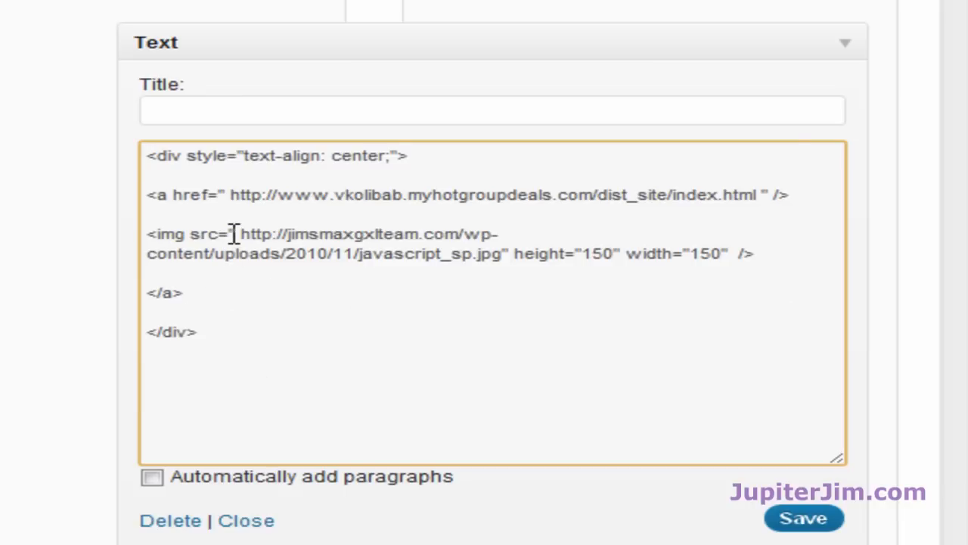
drag(238, 233, 451, 254)
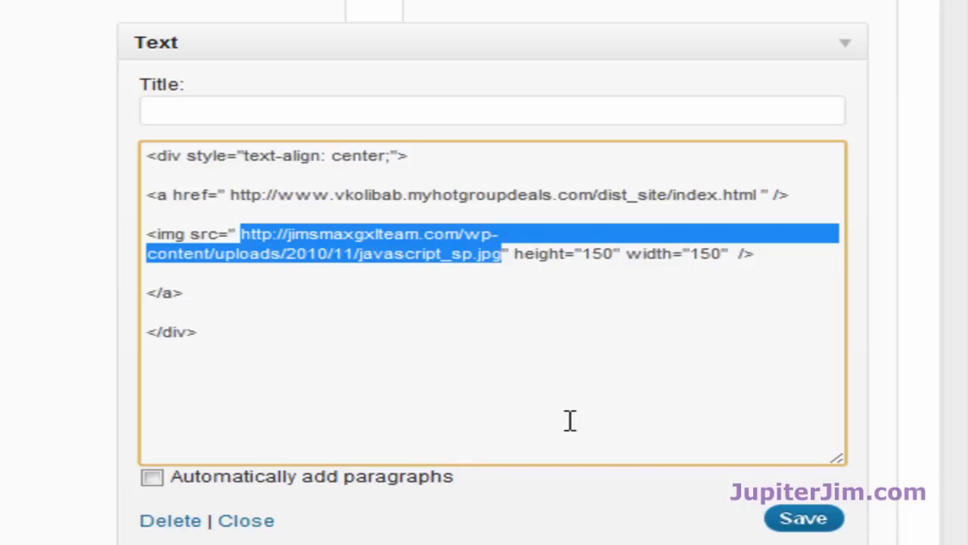
key(Delete)
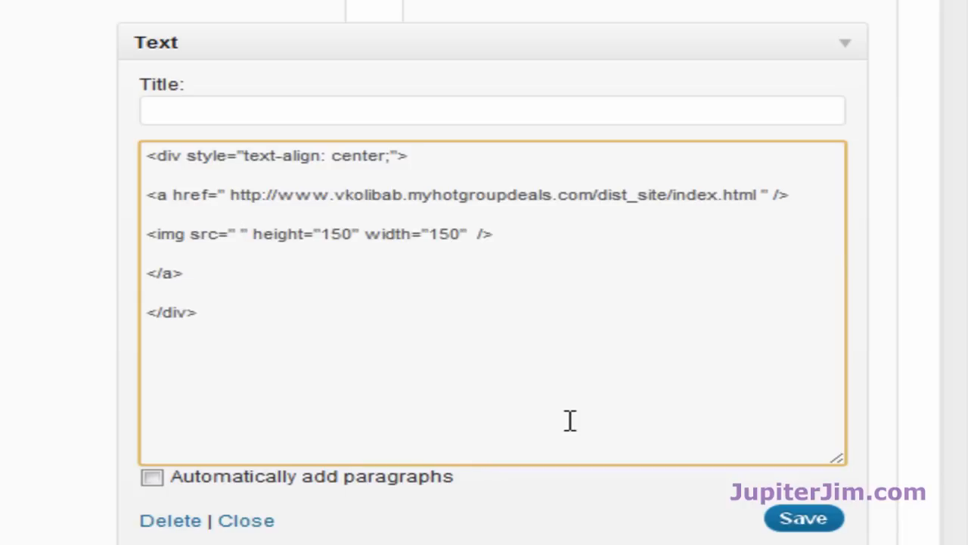
click(240, 233)
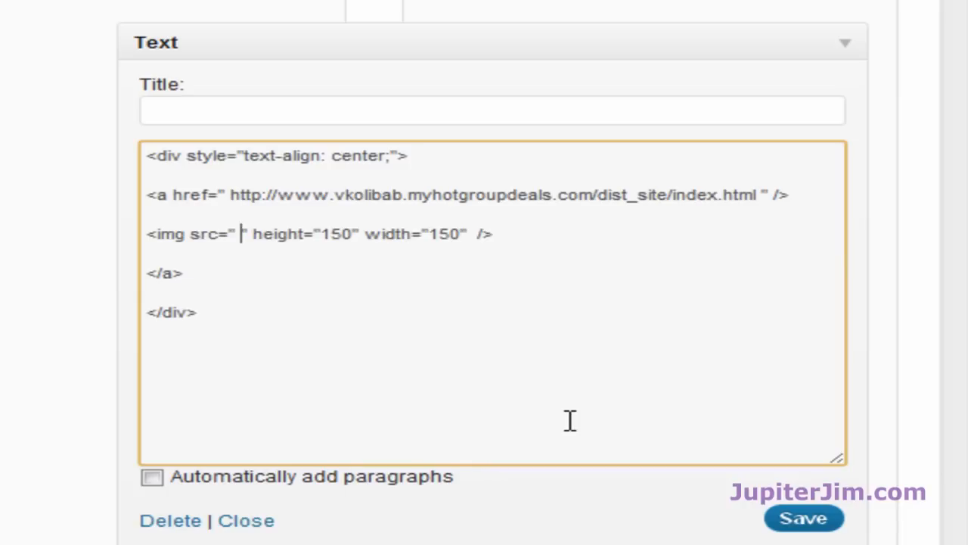
text(http://dummyimage.com/180x400/5300A6/ffffff.png&text=Jupiter+Jim)
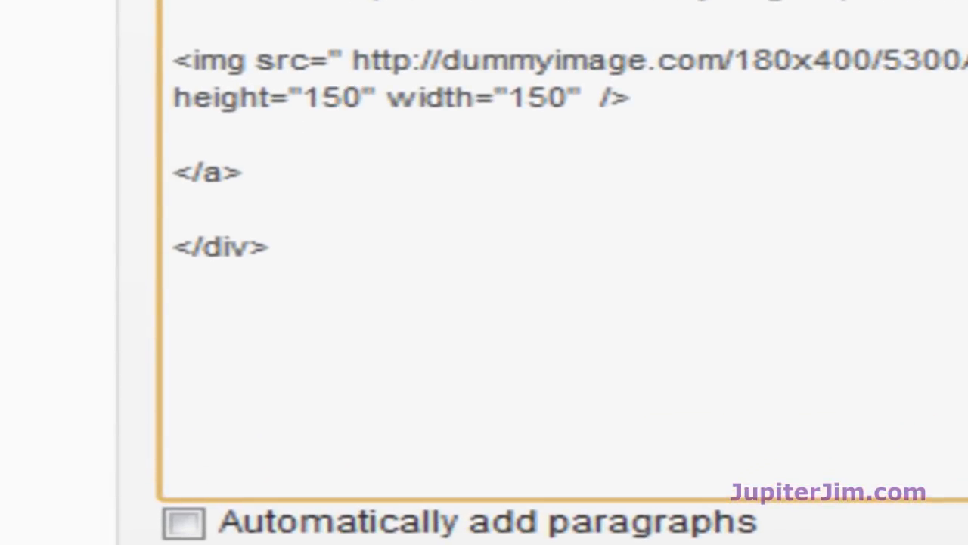
text(0)
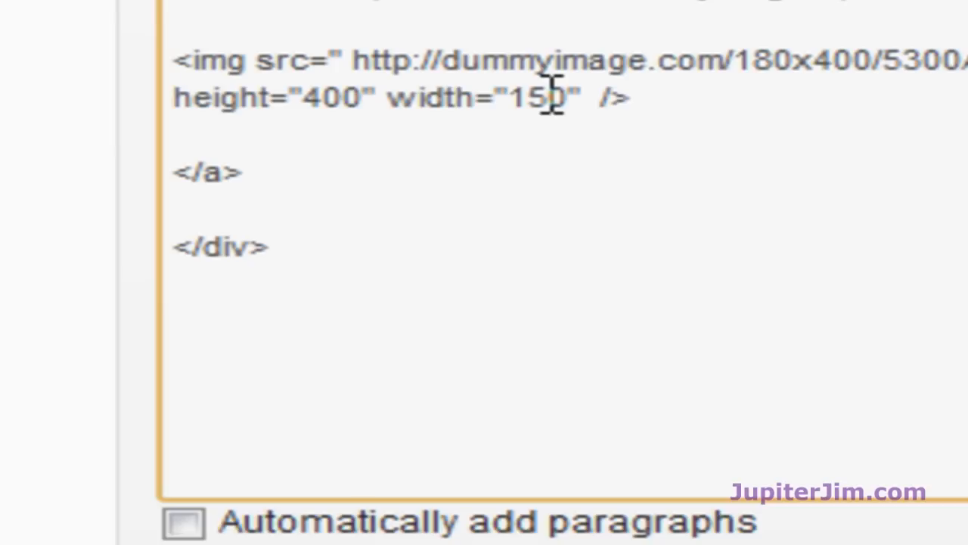
key(Backspace)
text(8)
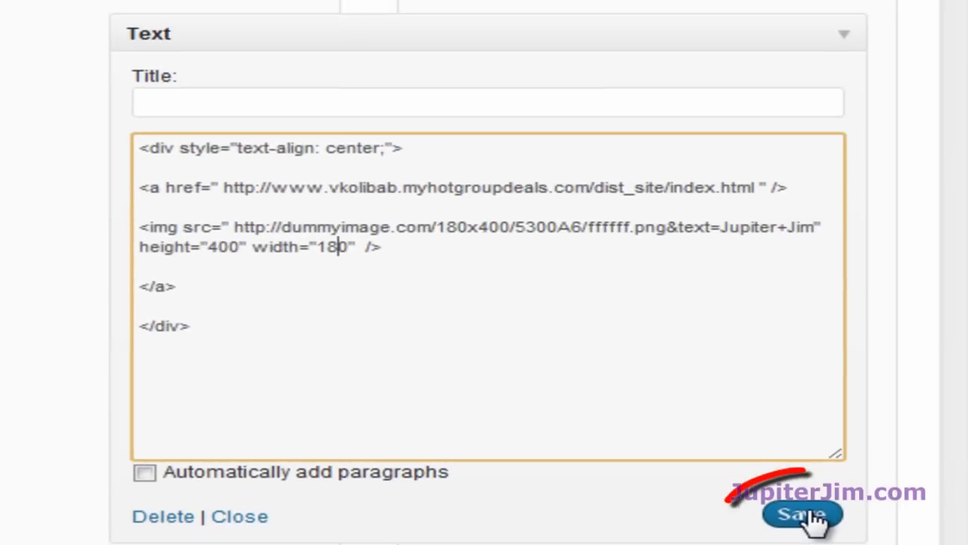
Save and close the Text widget, then open the blog's front page in a new tab.
click(802, 514)
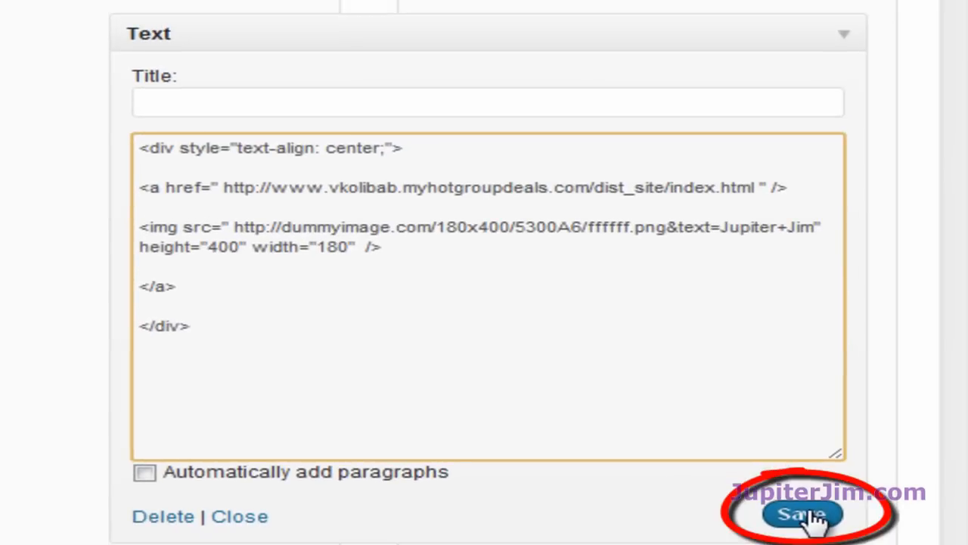
click(802, 514)
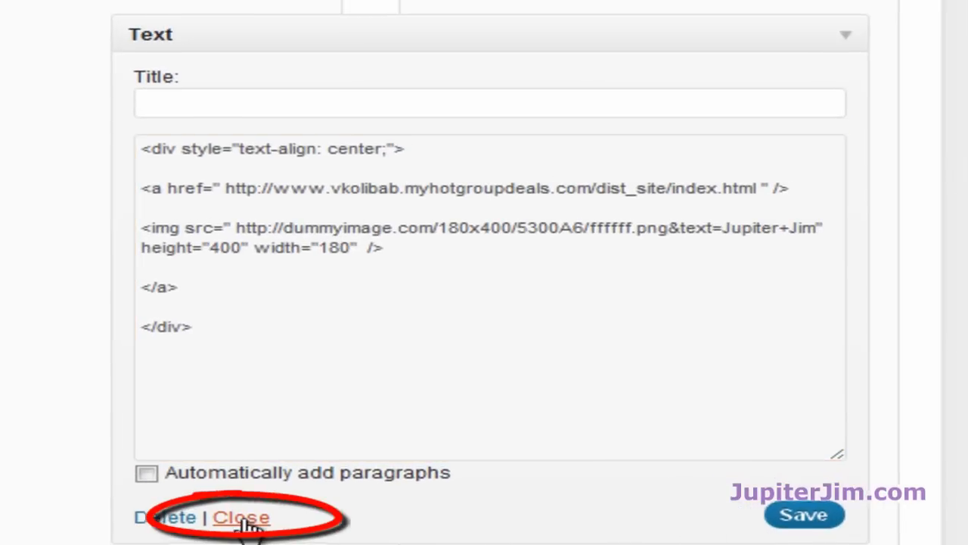
click(242, 517)
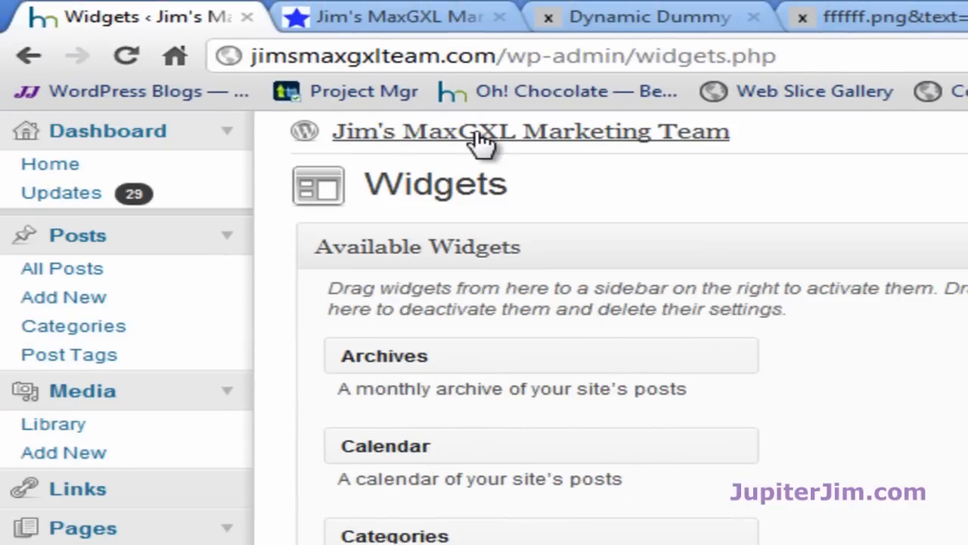
right_click(484, 136)
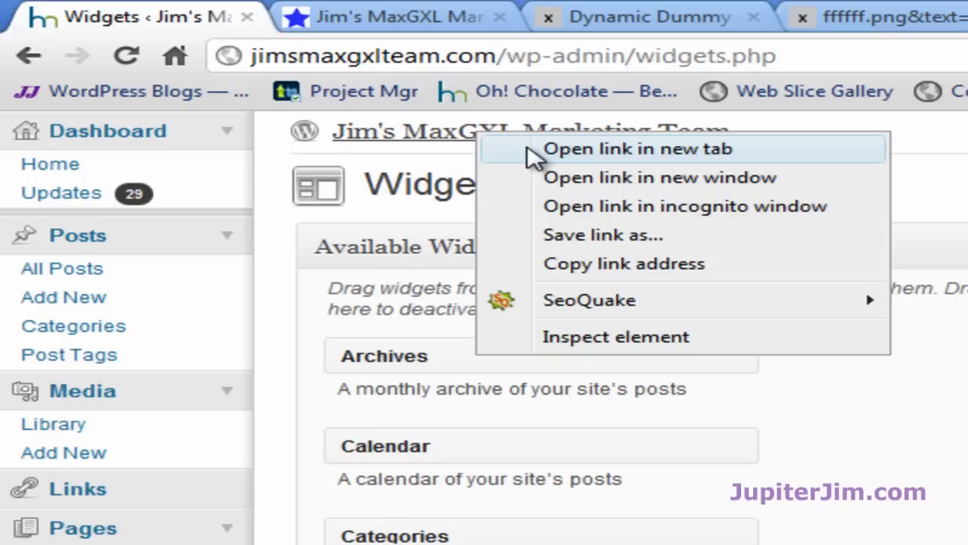
mouse_move(559, 161)
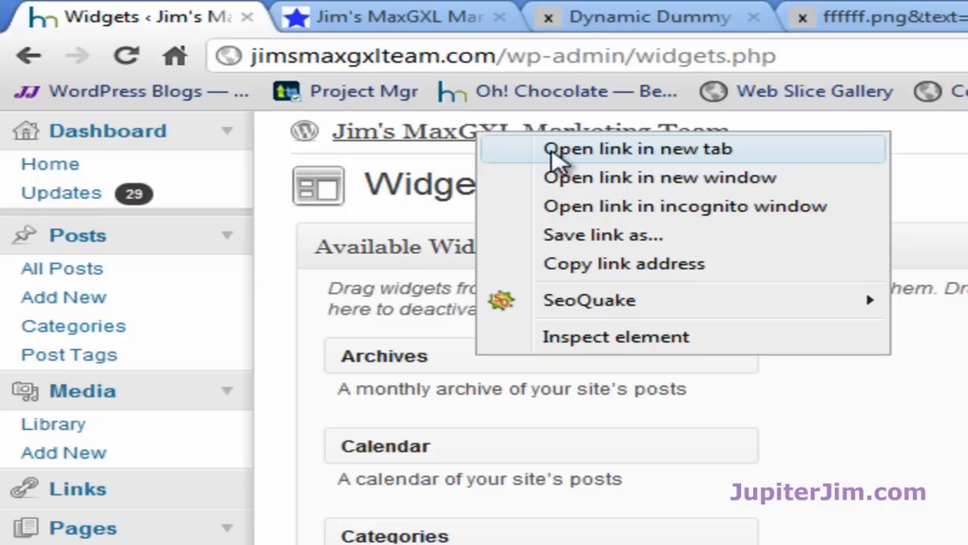
click(639, 148)
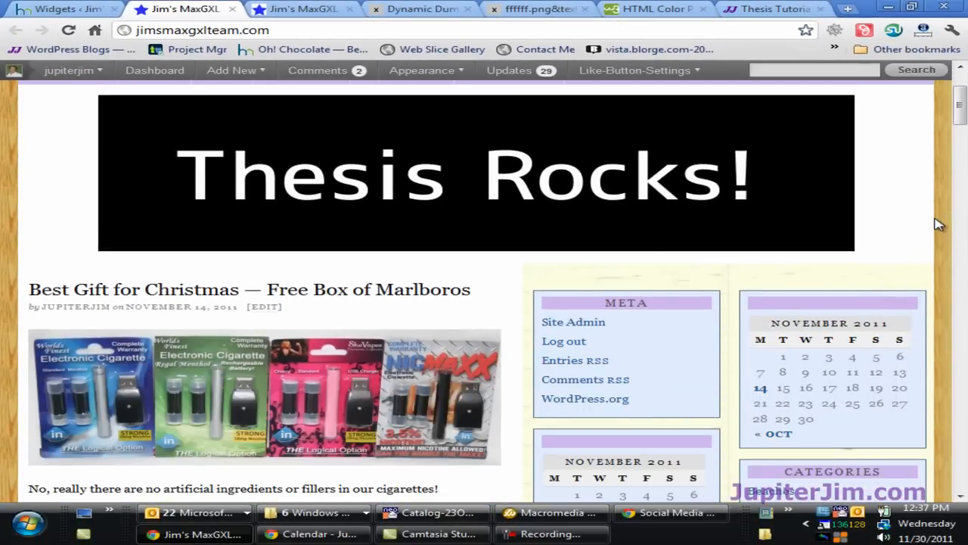
Open the About page and scroll to the purple Jupiter Jim placeholder in the sidebar.
scroll(down, 3)
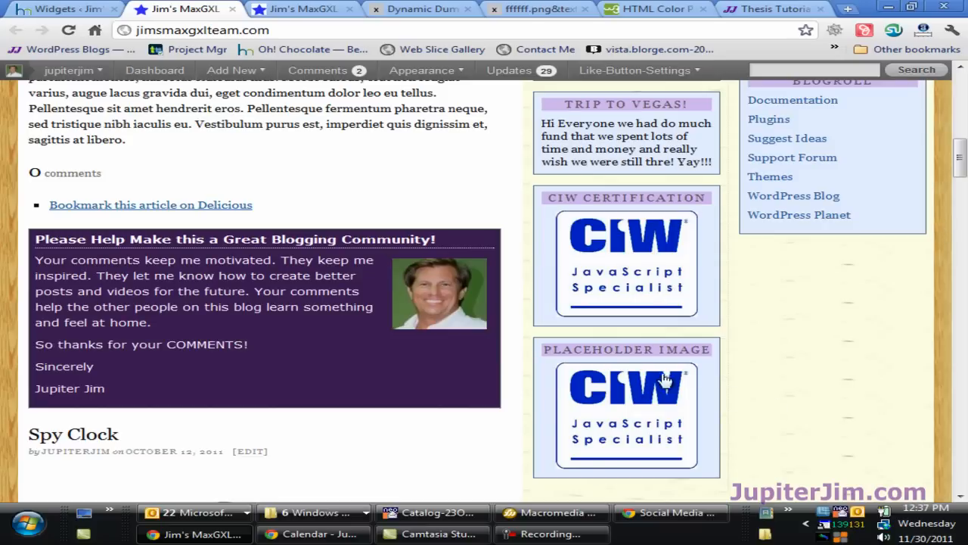
mouse_move(845, 401)
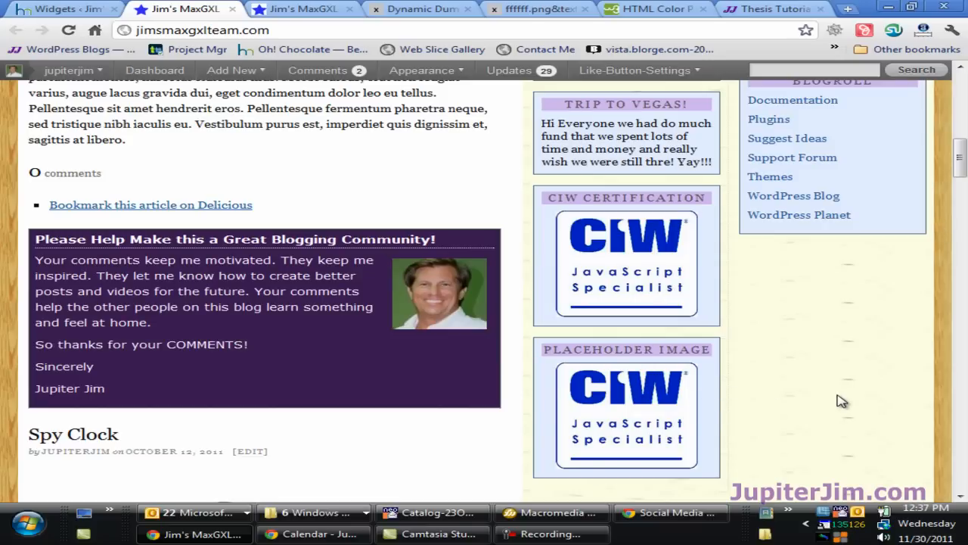
mouse_move(899, 385)
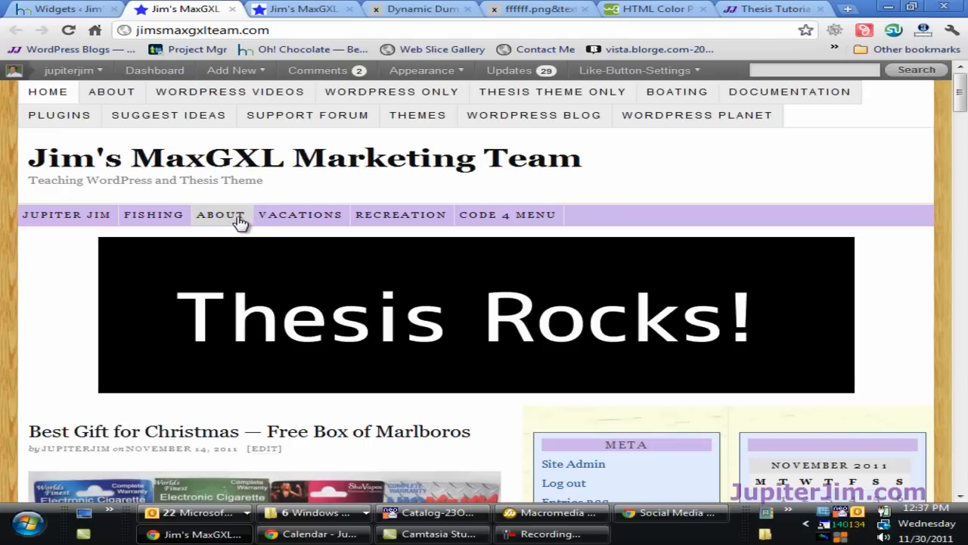
click(221, 215)
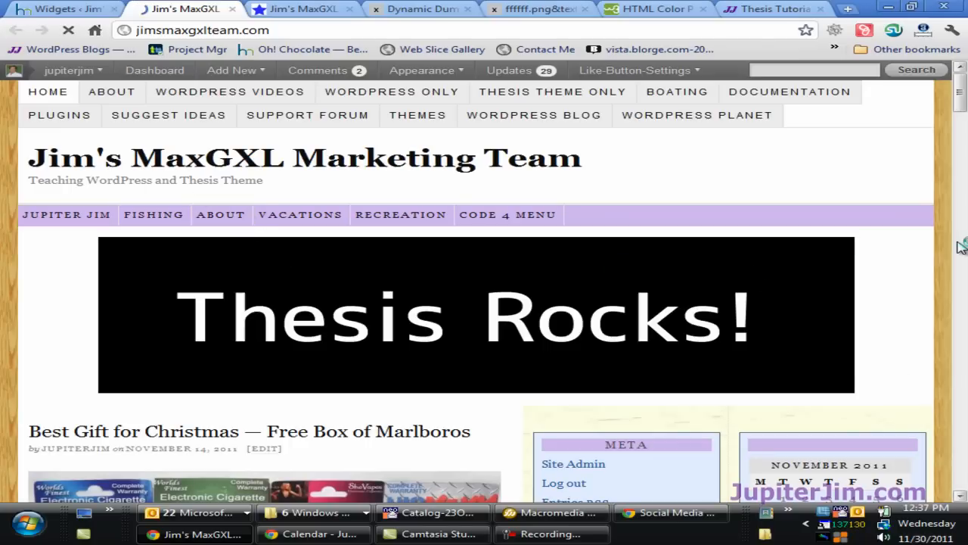
click(221, 215)
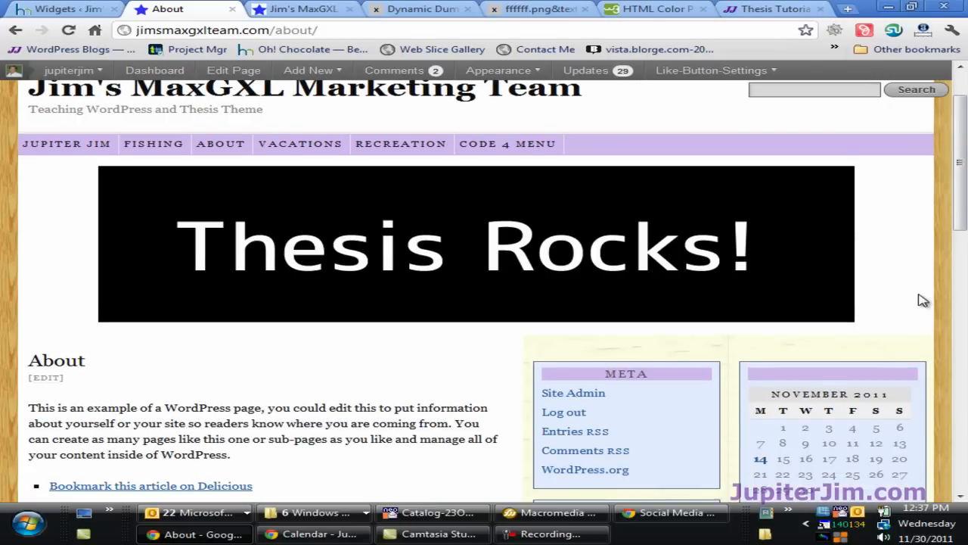
scroll(down, 3)
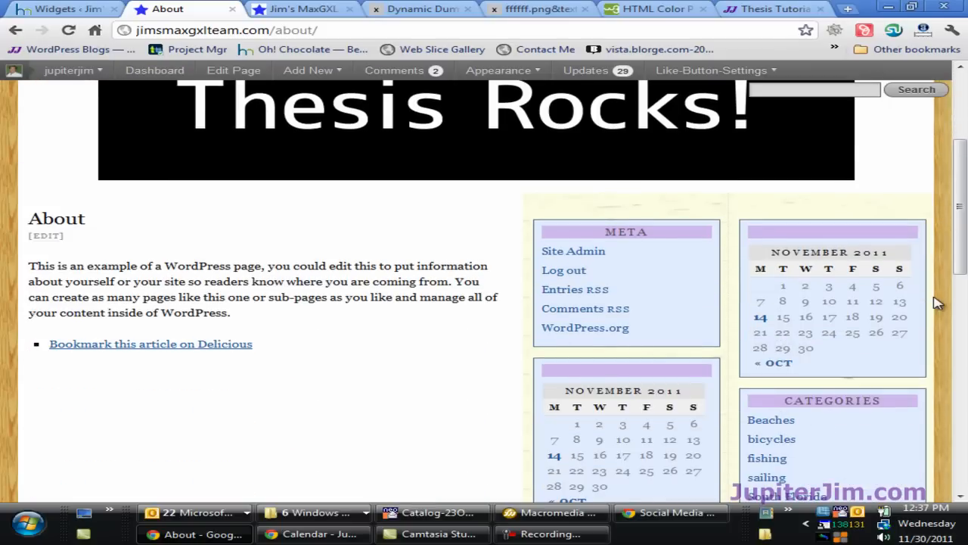
scroll(down, 3)
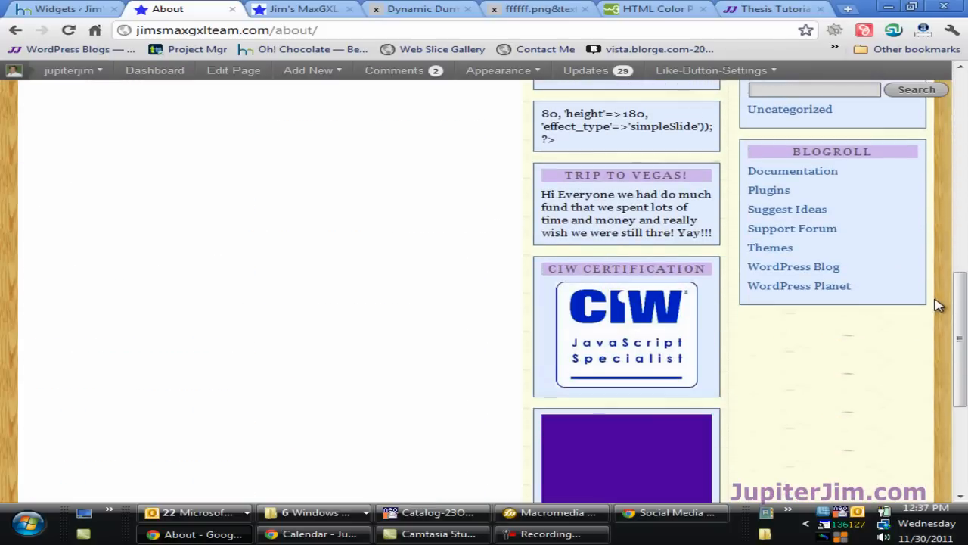
scroll(down, 3)
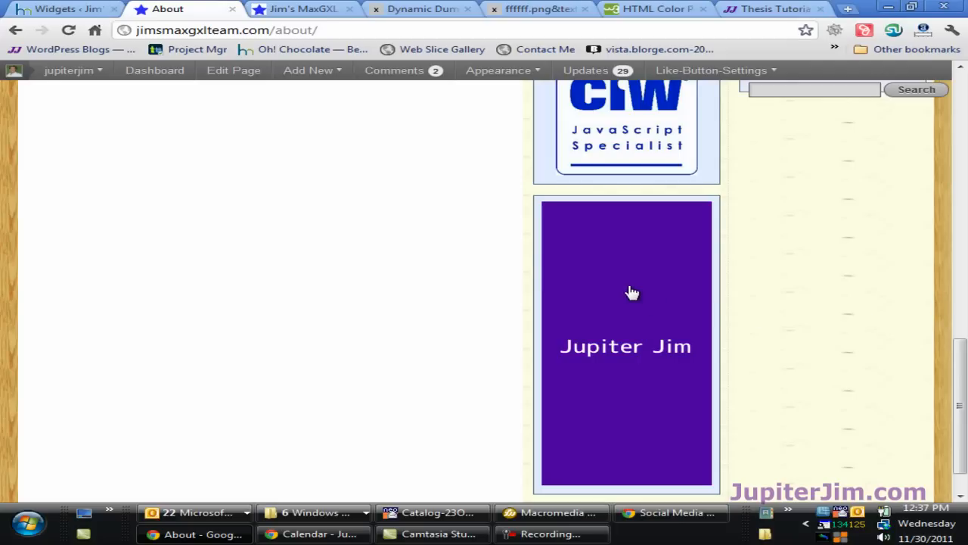
mouse_move(596, 301)
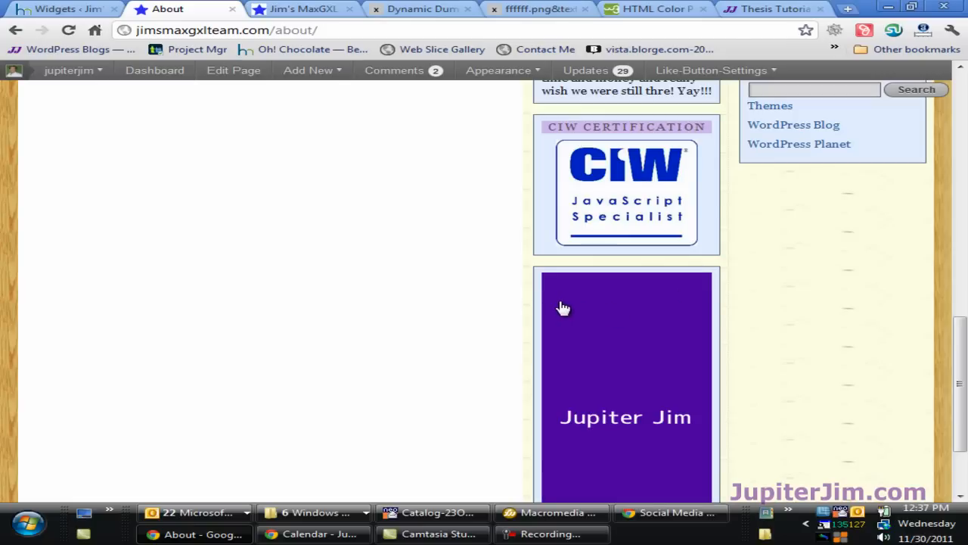
mouse_move(619, 321)
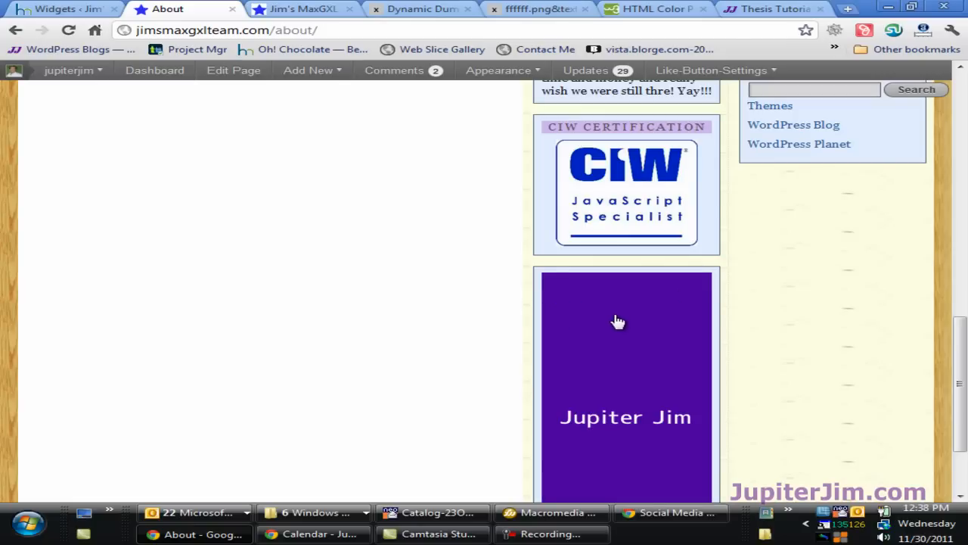
mouse_move(725, 330)
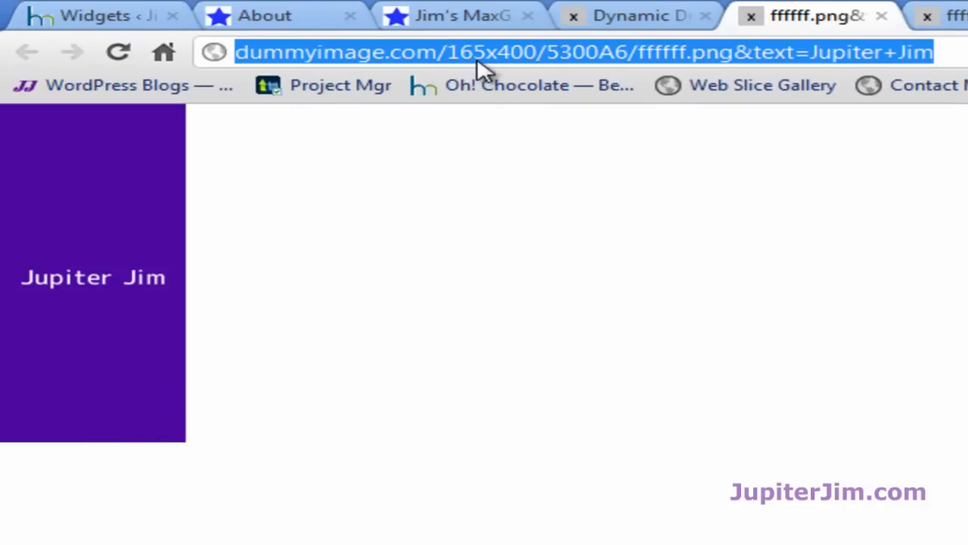
Select the 165x400 Jupiter Jim image's full web address in the dummyimage.com tab.
click(90, 15)
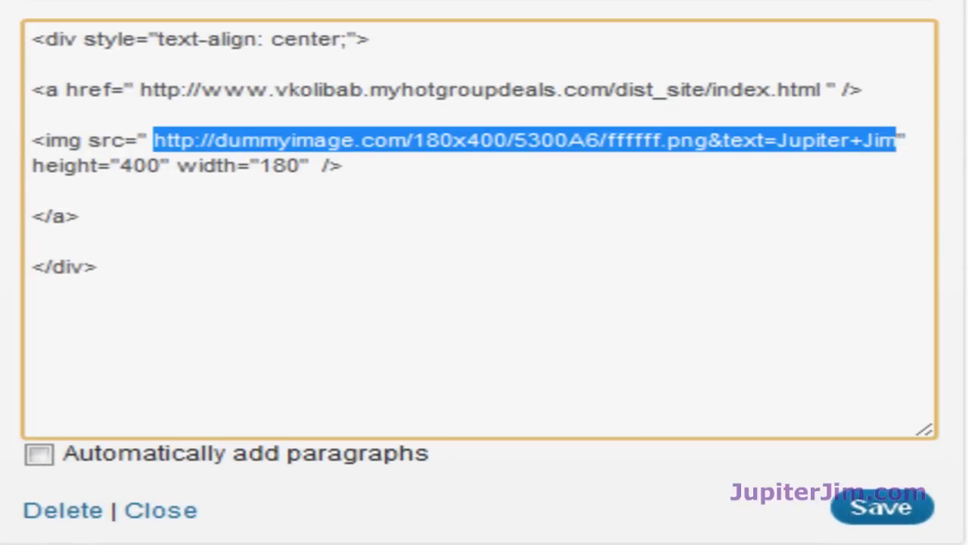
Replace the image address with the 165x400 purple 'Jupiter Jim' dummyimage URL and width 165.
key(Delete)
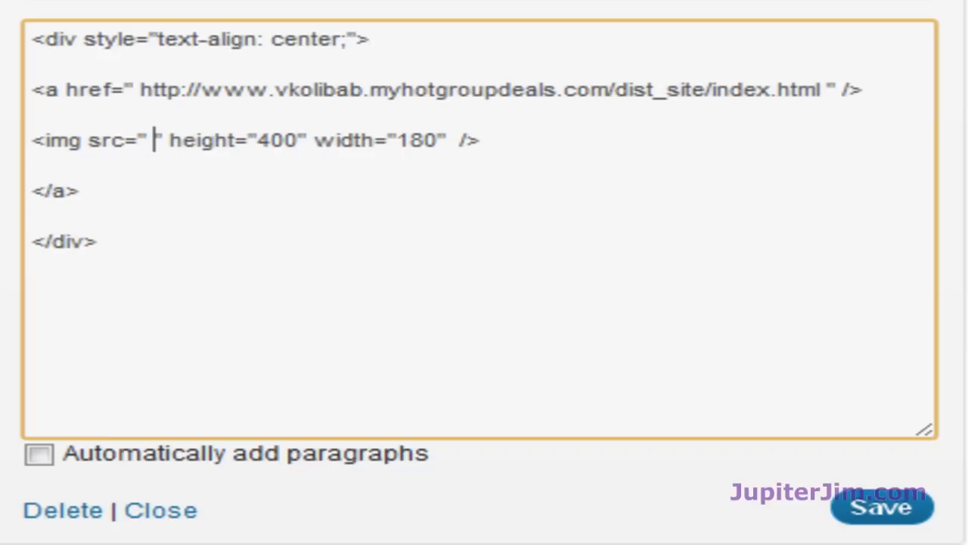
text(http://dummyimage.com/165x400/5300A6/ffffff.png&text=Jupiter+Jim)
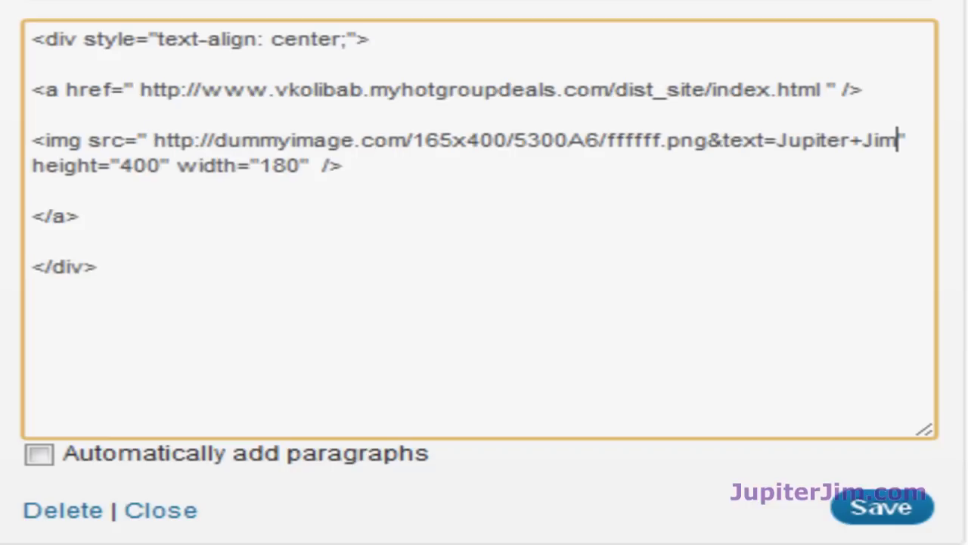
mouse_move(341, 216)
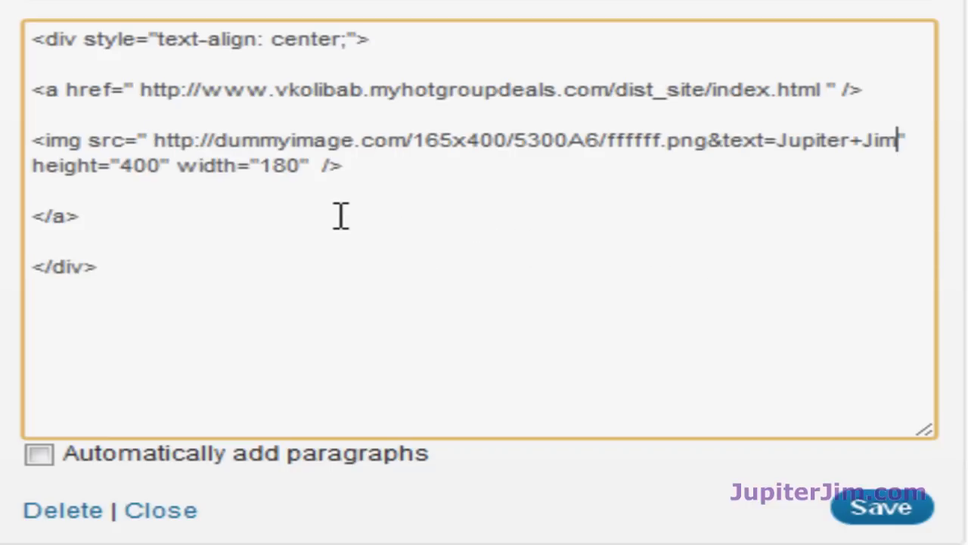
mouse_move(299, 166)
text(65)
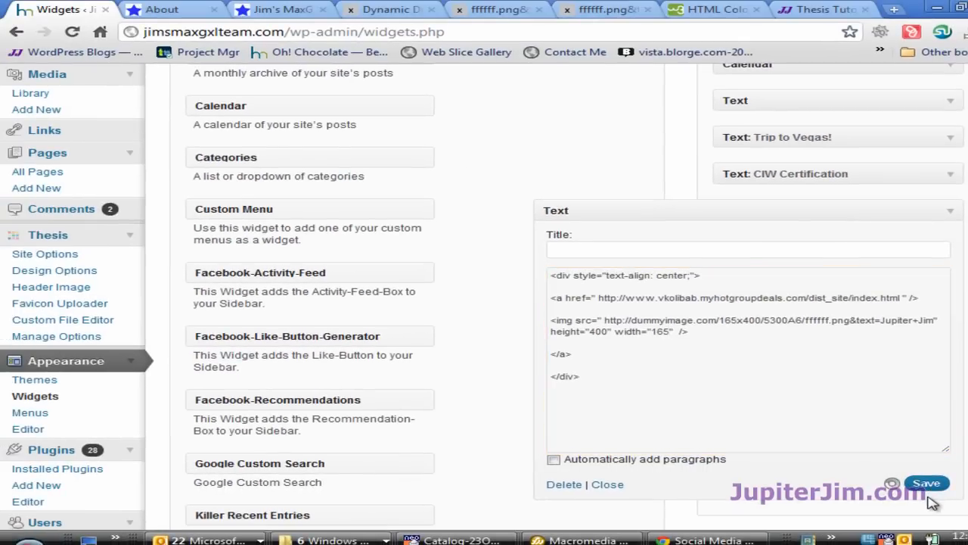
scroll(up, 3)
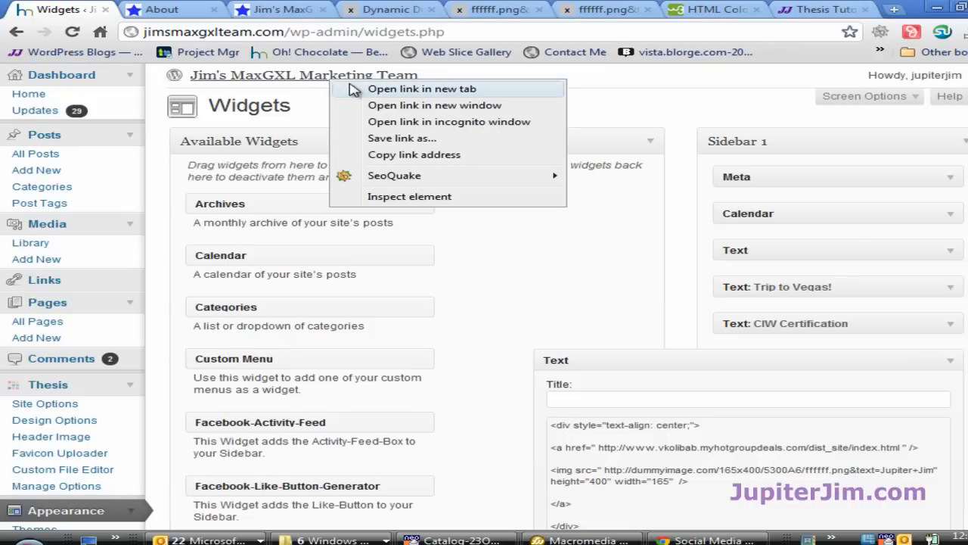
View the Vacations page sidebar with the narrower purple placeholder under the CIW certification.
click(420, 87)
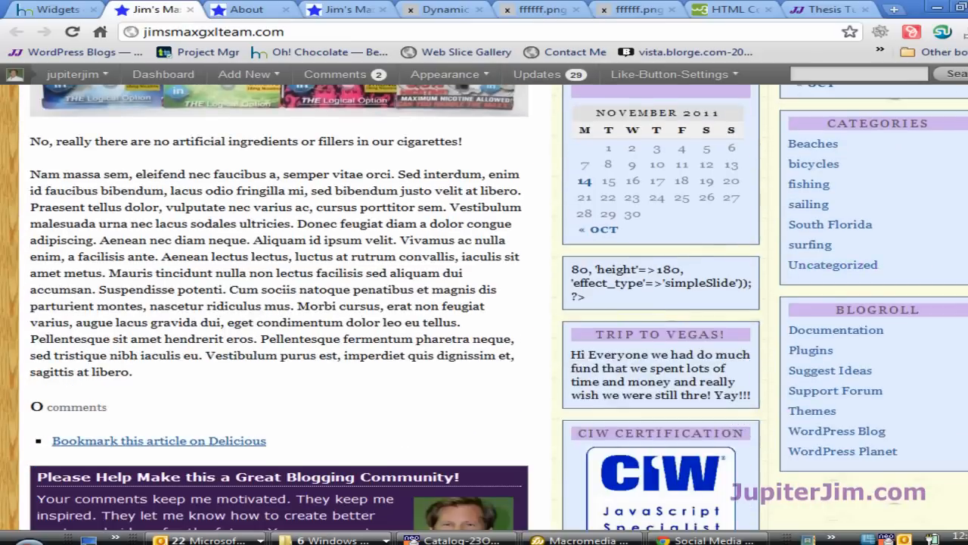
scroll(down, 3)
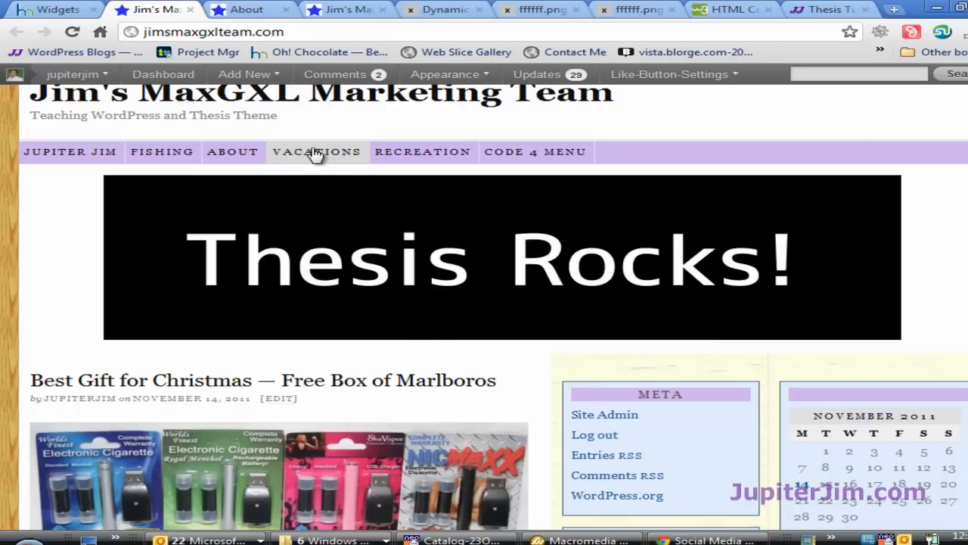
click(316, 151)
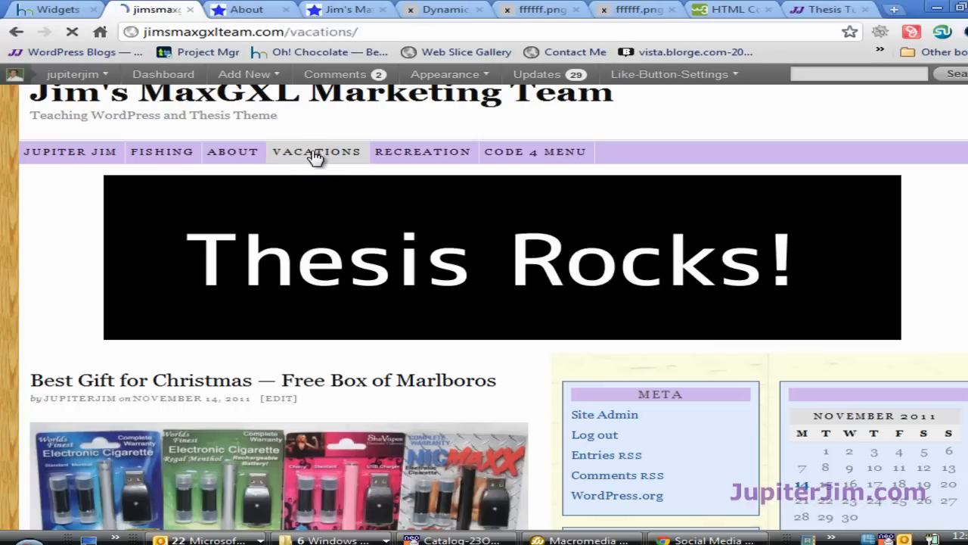
click(316, 152)
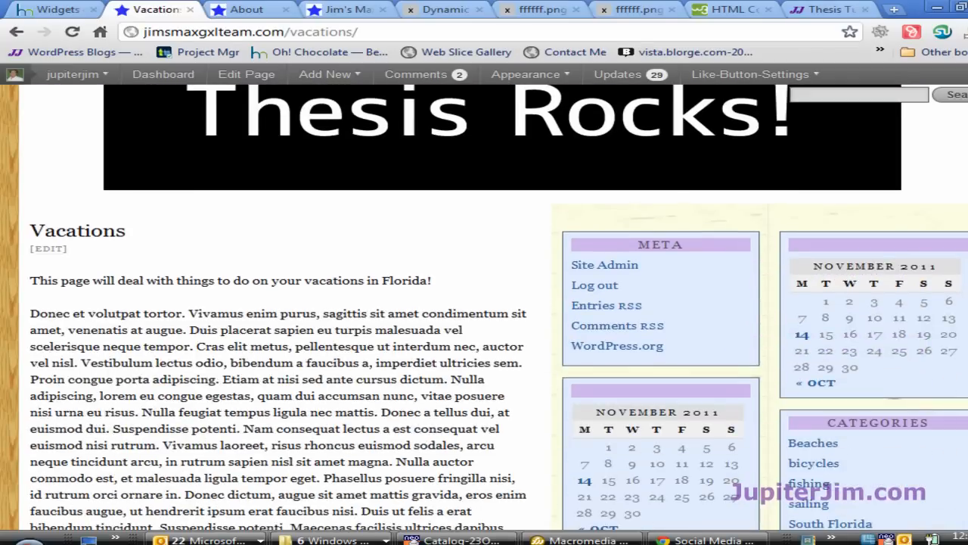
scroll(down, 3)
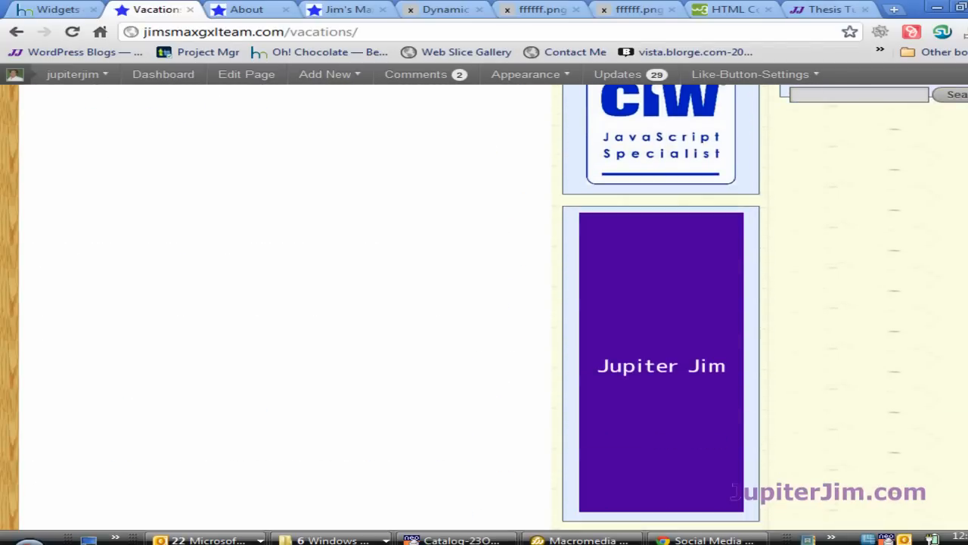
mouse_move(729, 373)
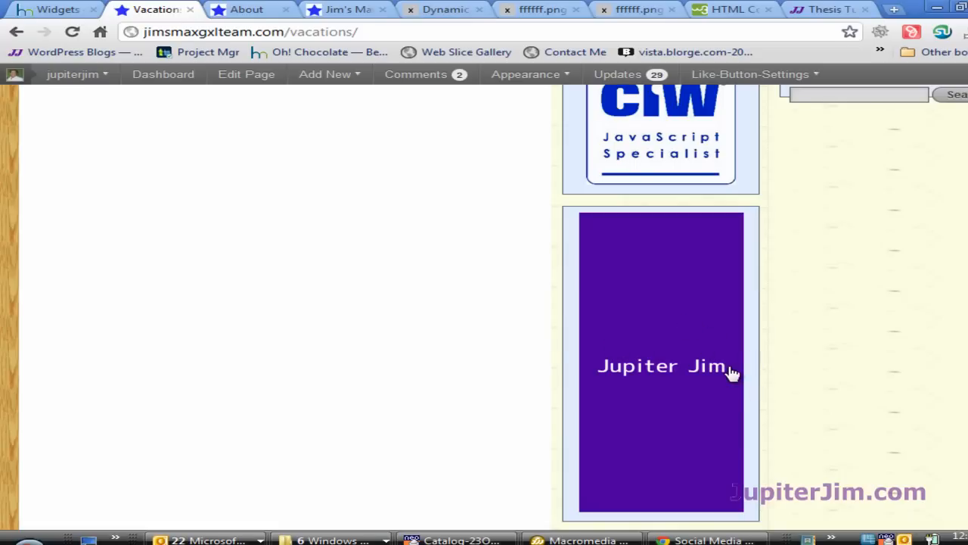